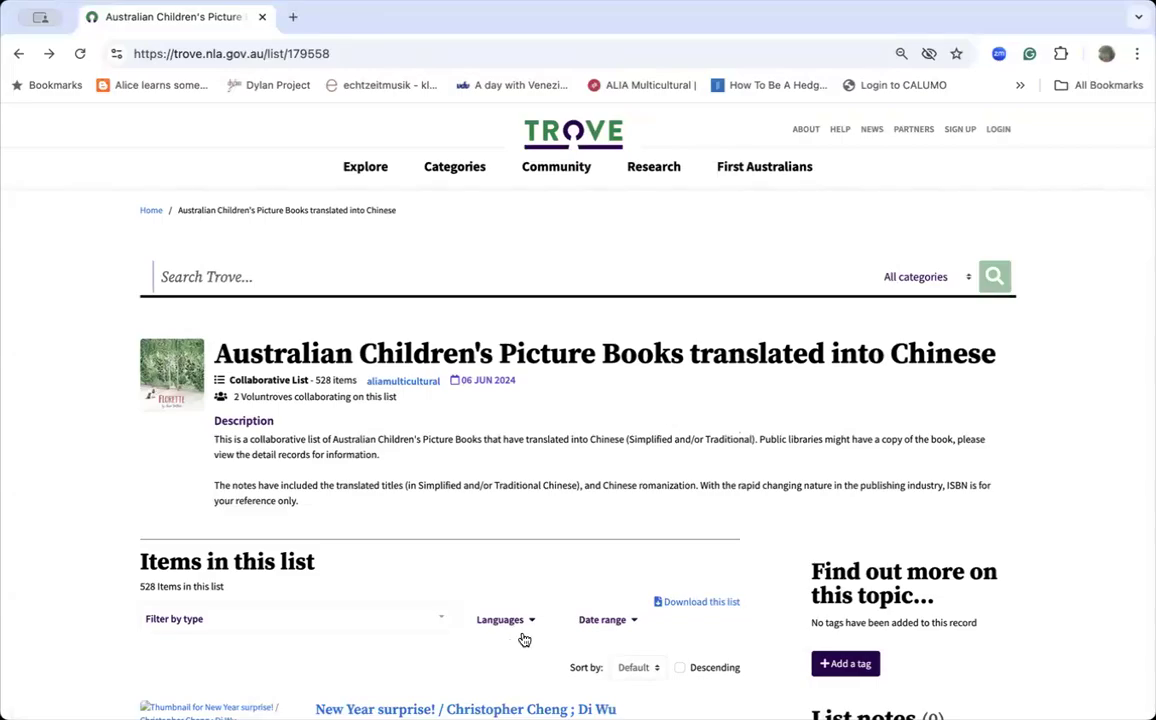
{"action": "mouse_move", "coordinate": [1108, 588]}
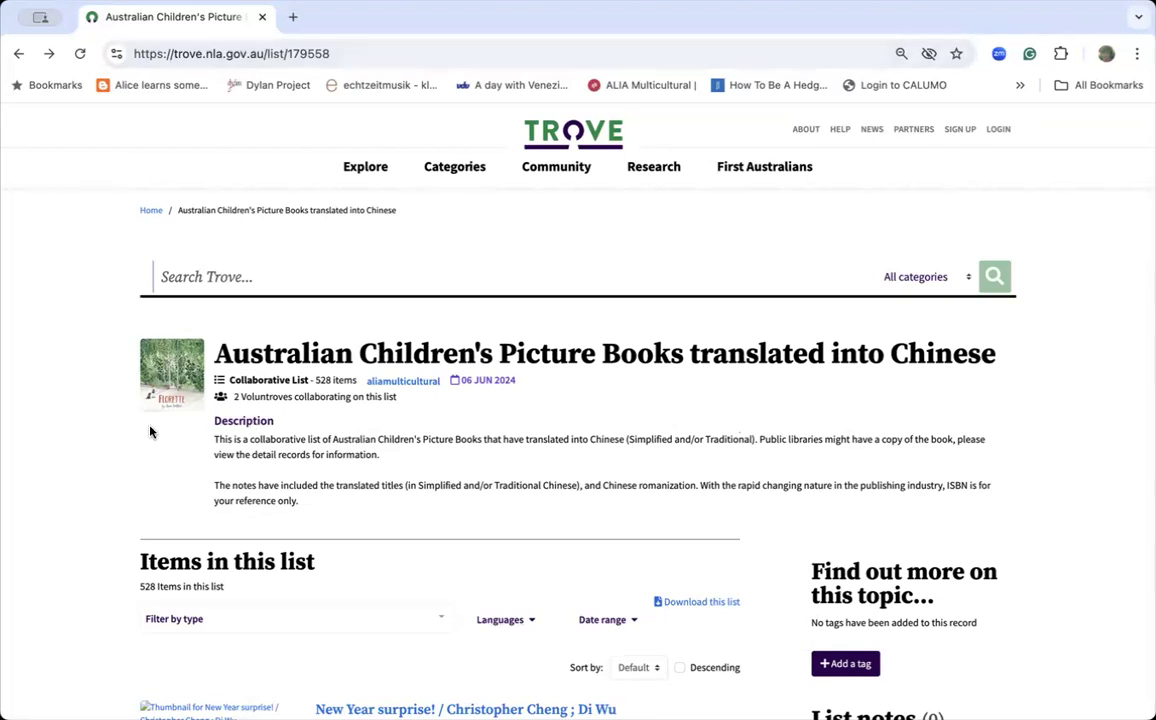
{"action": "mouse_move", "coordinate": [144, 404]}
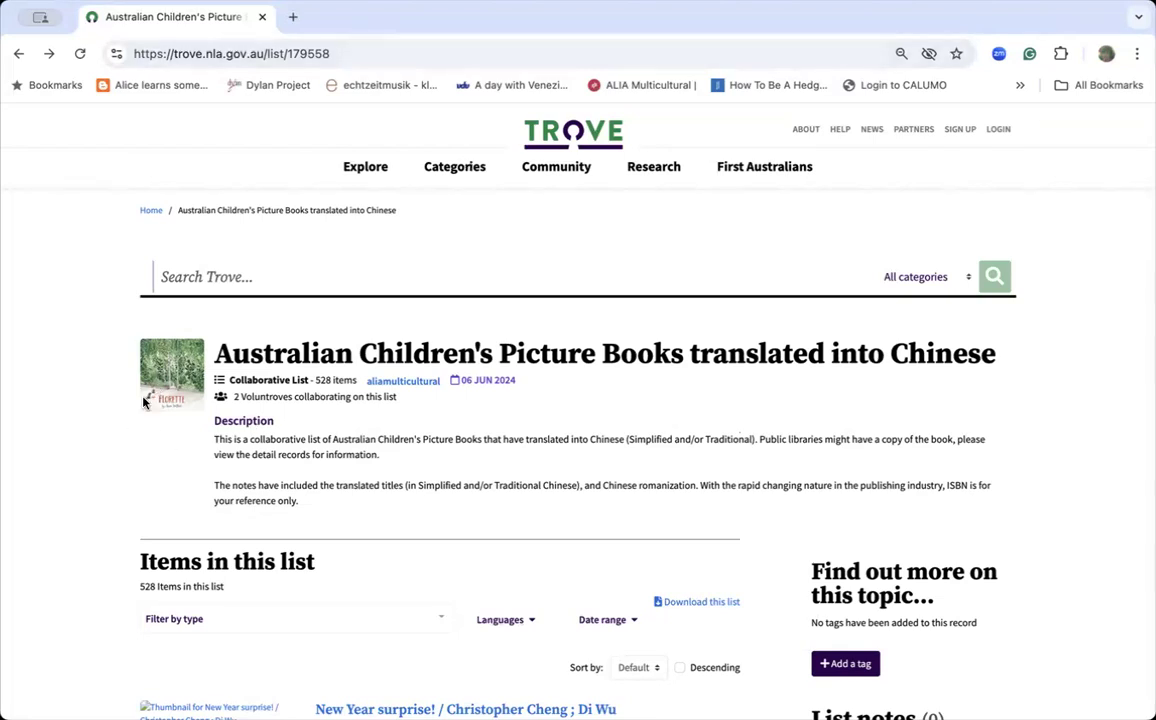
{"action": "mouse_move", "coordinate": [128, 410]}
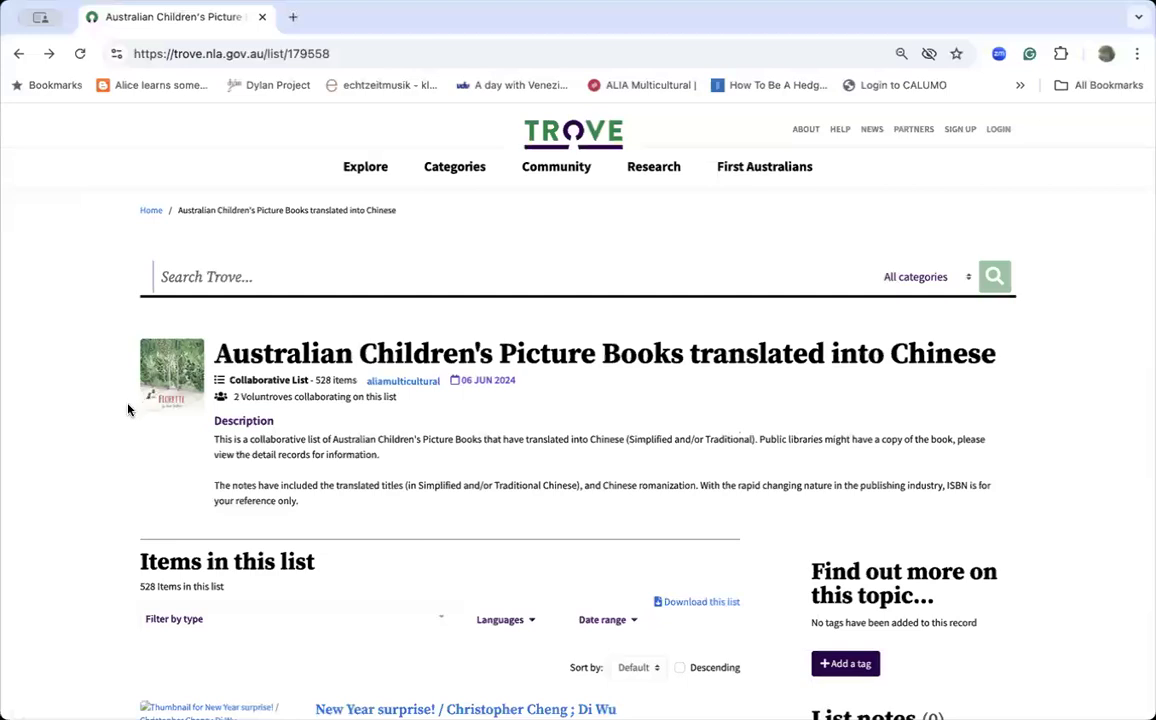
Step: Scroll the Possum magic record down to its Lists and All editions sections
{"action": "scroll", "scroll_direction": "down", "scroll_amount": 3}
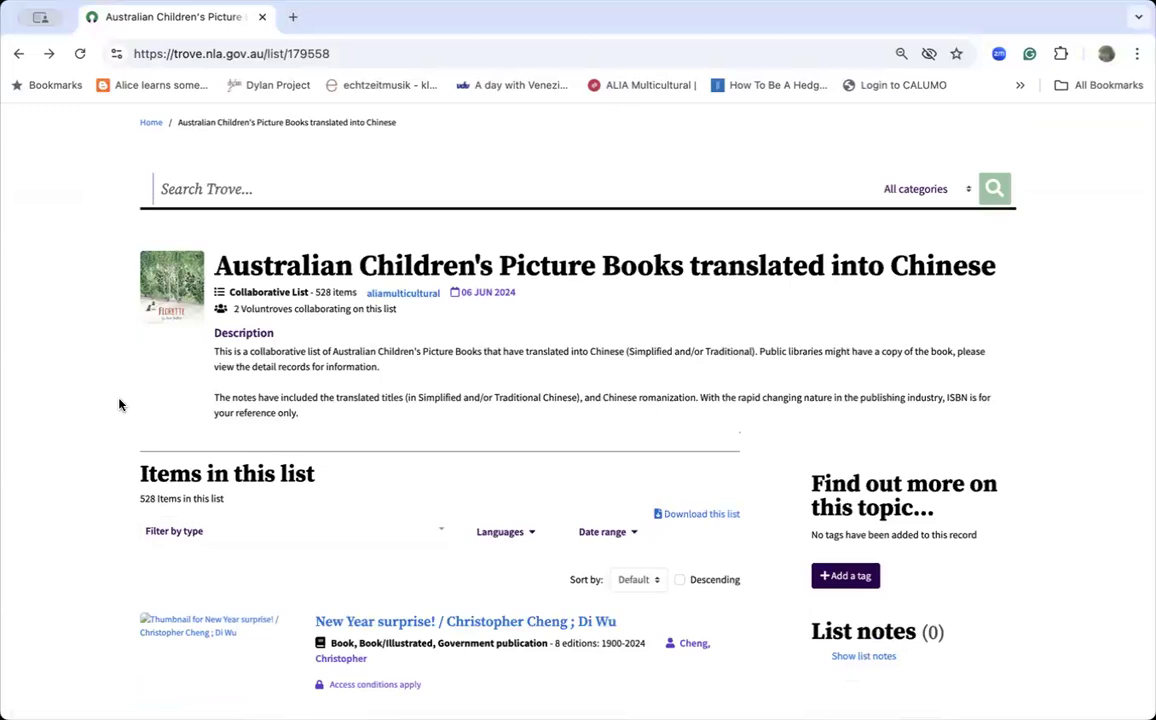
{"action": "mouse_move", "coordinate": [288, 678]}
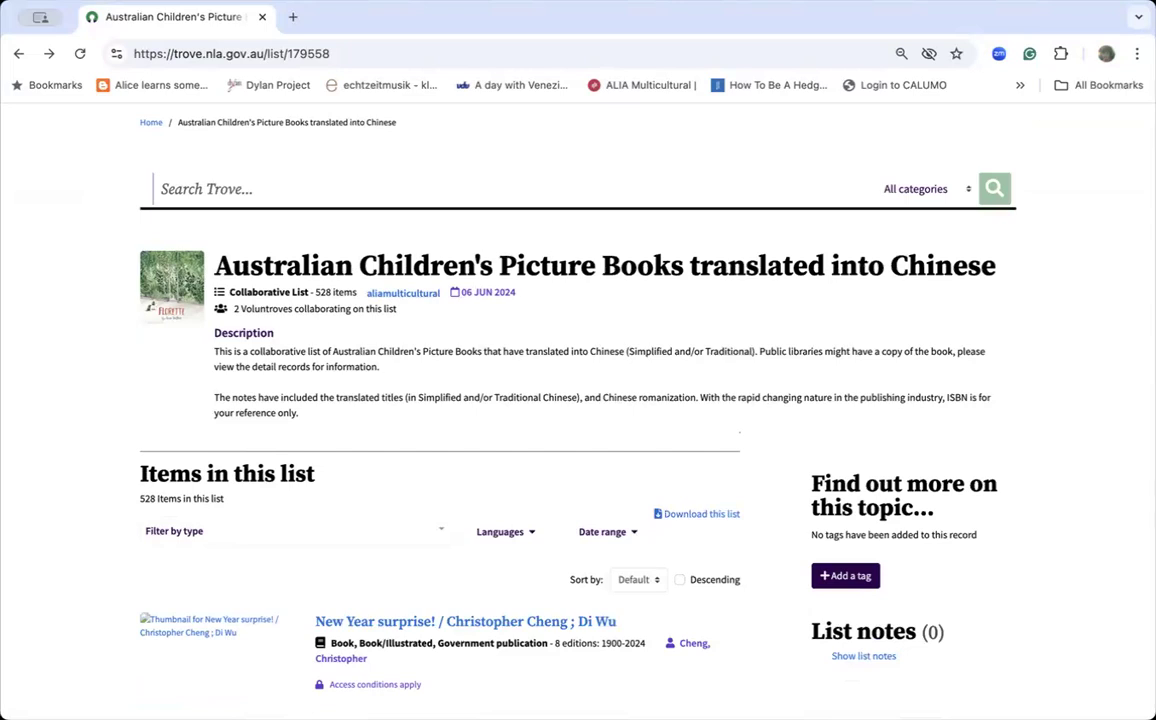
{"action": "mouse_move", "coordinate": [4, 276]}
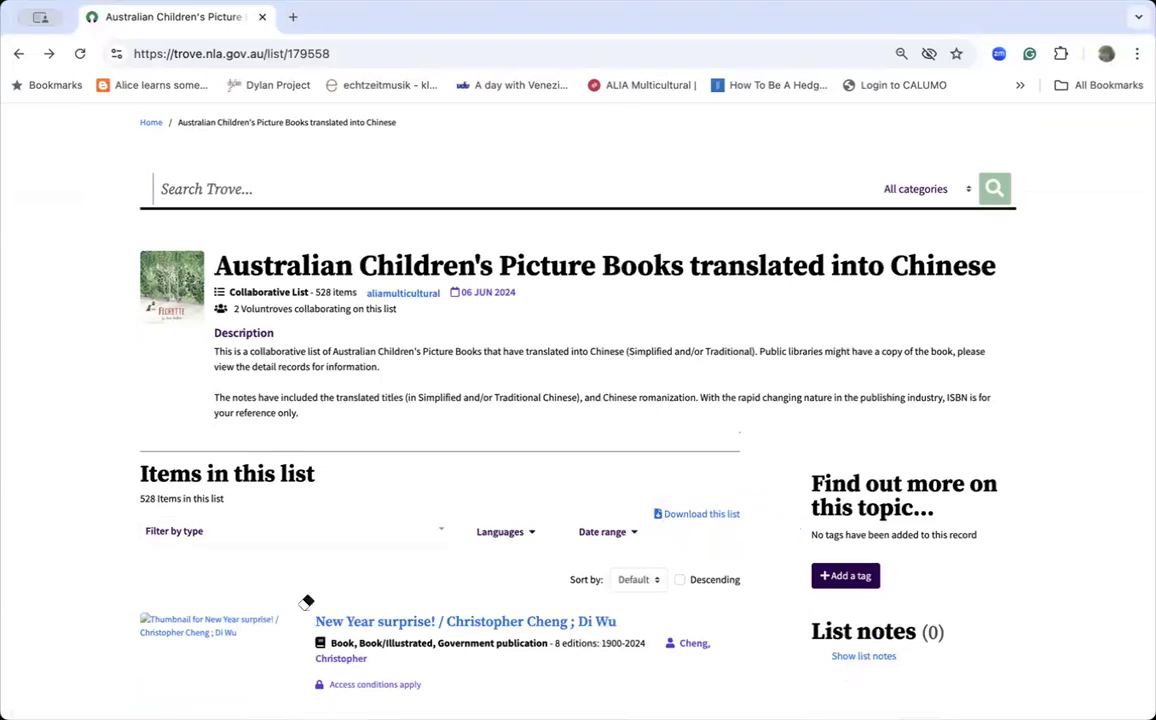
{"action": "mouse_move", "coordinate": [434, 618]}
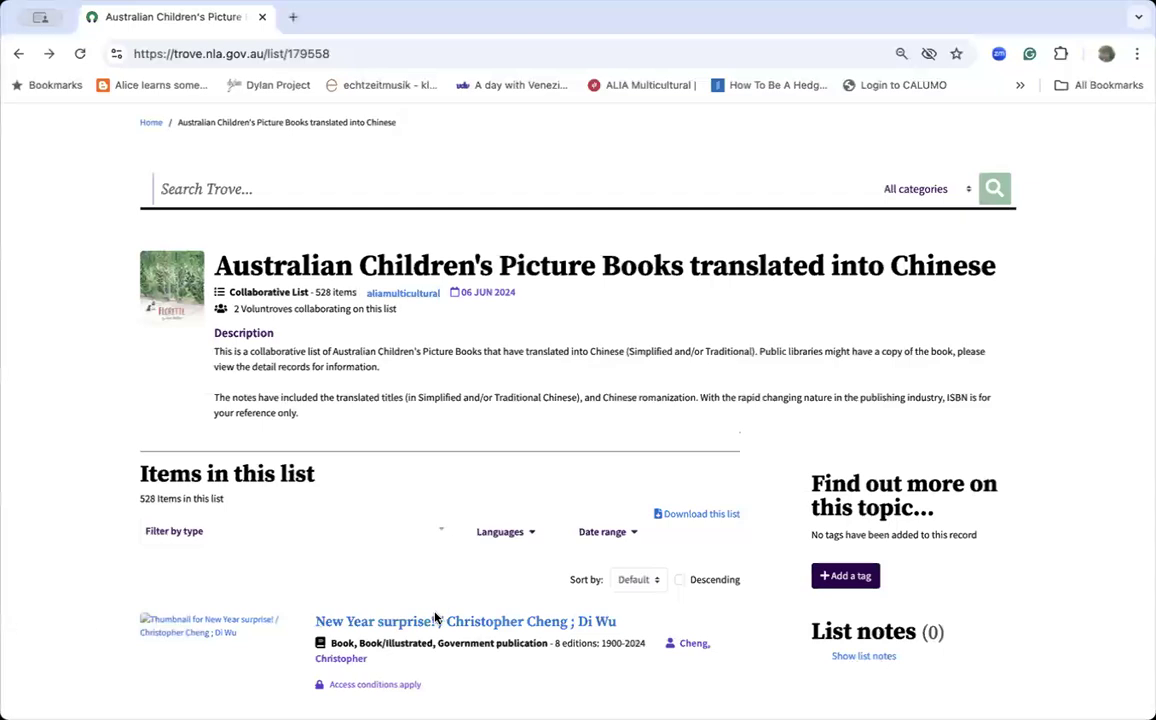
{"action": "scroll", "scroll_direction": "down", "scroll_amount": 3}
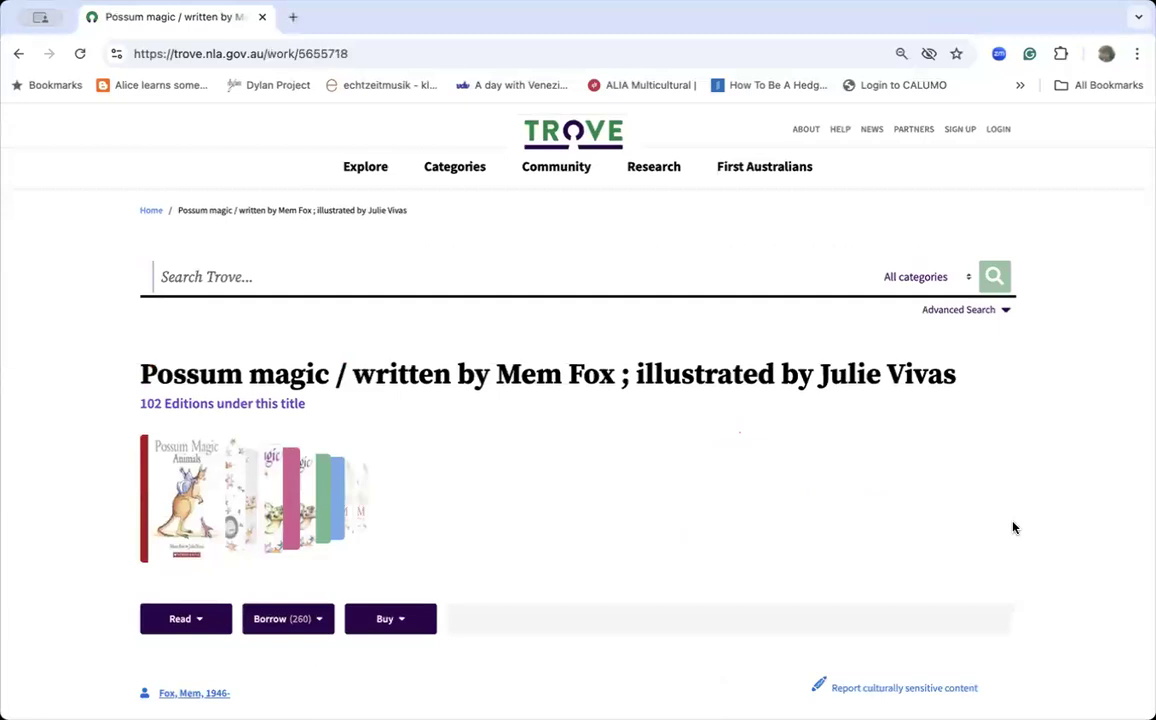
{"action": "mouse_move", "coordinate": [938, 516]}
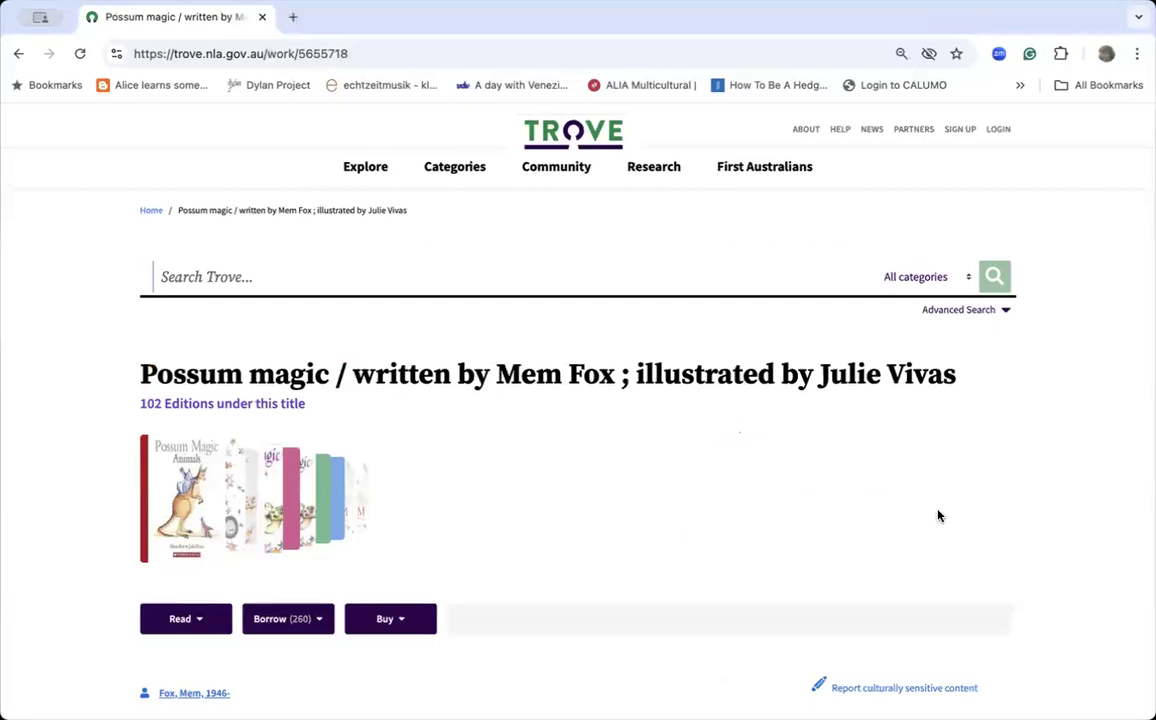
{"action": "scroll", "scroll_direction": "down", "scroll_amount": 3}
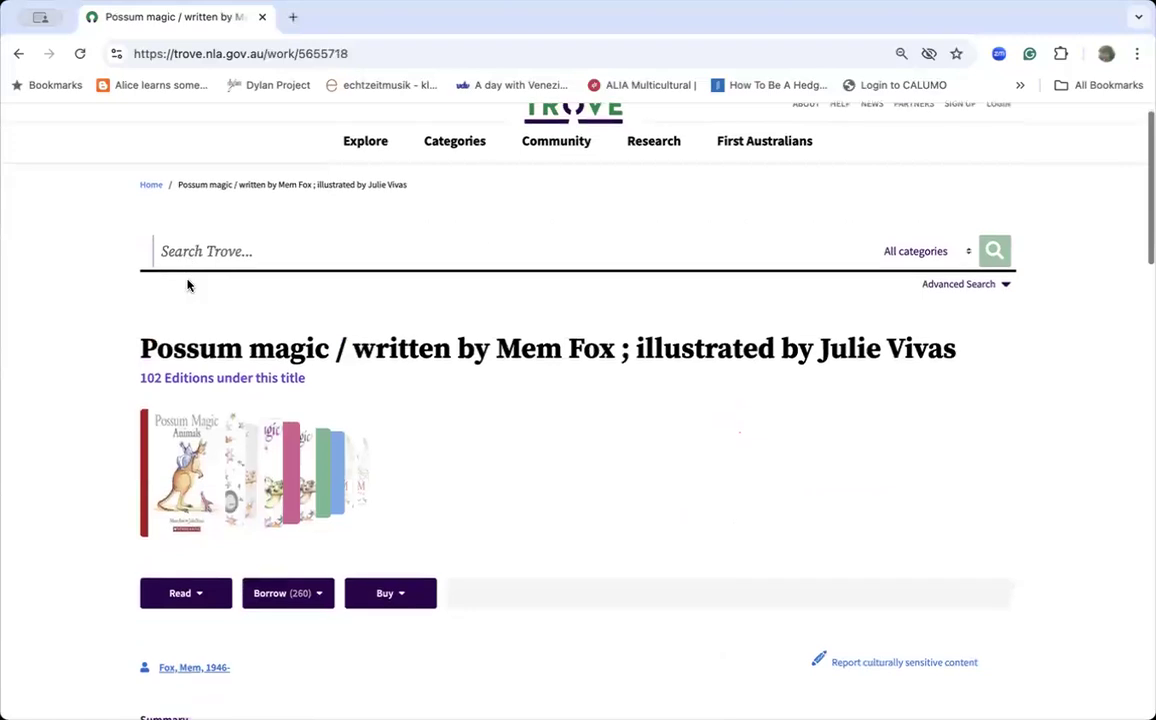
{"action": "scroll", "scroll_direction": "down", "scroll_amount": 3}
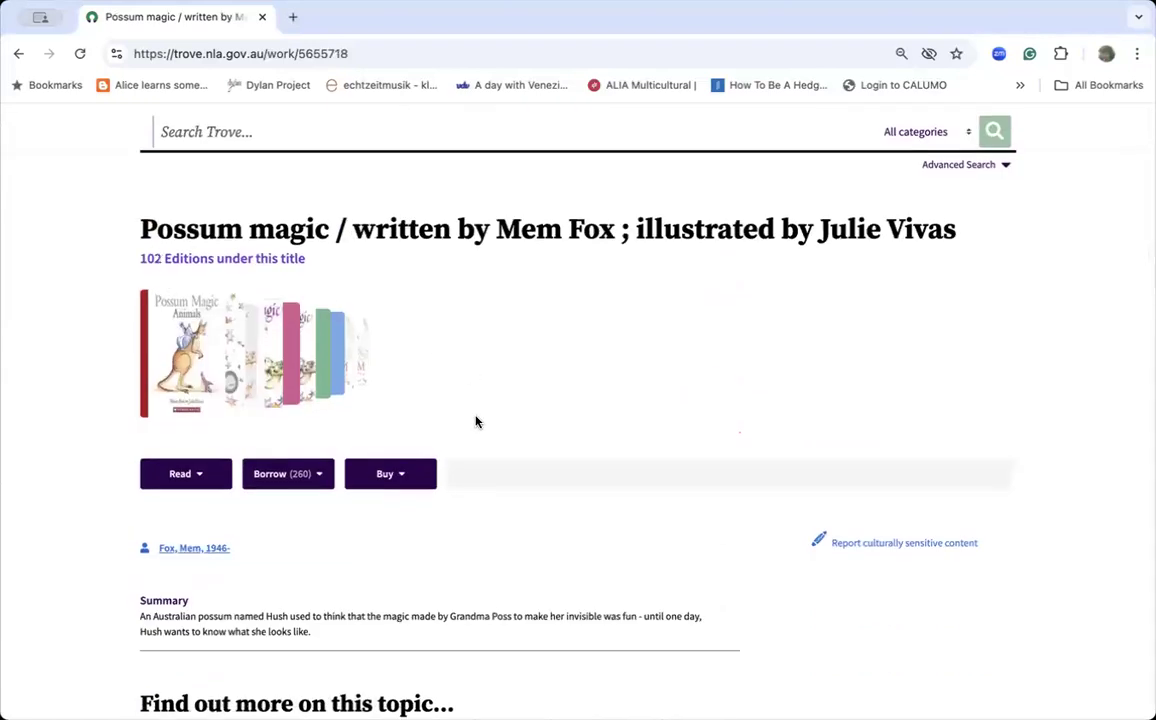
{"action": "scroll", "scroll_direction": "down", "scroll_amount": 3}
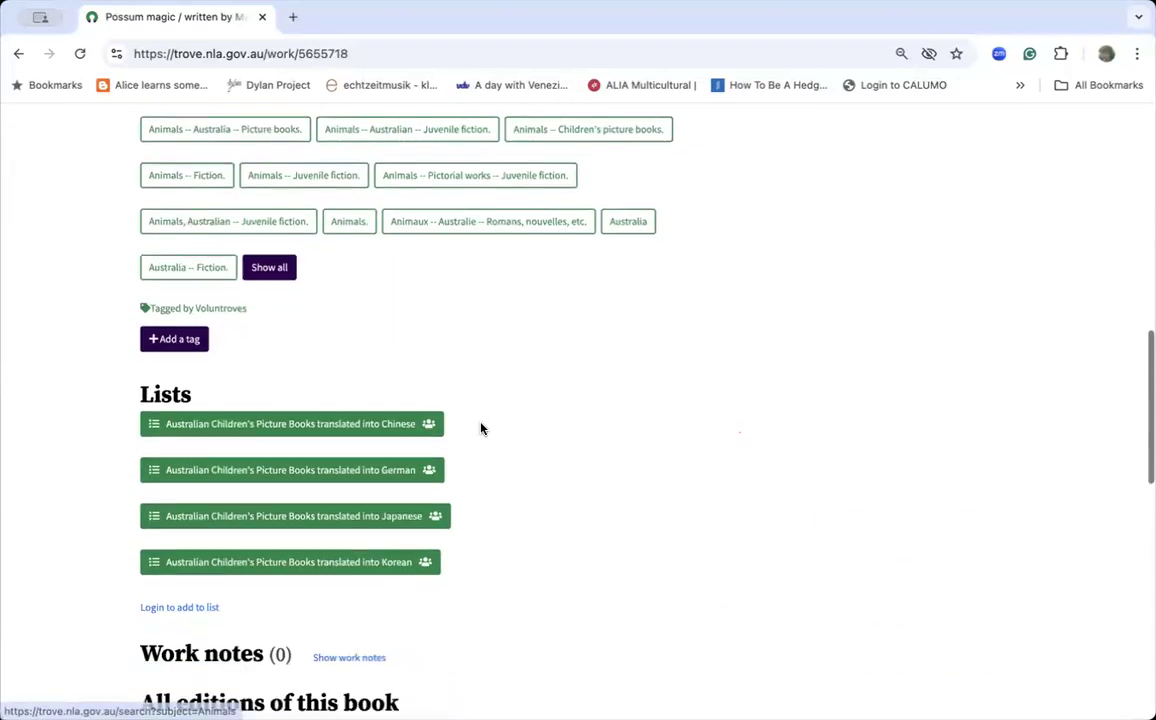
{"action": "scroll", "scroll_direction": "down", "scroll_amount": 3}
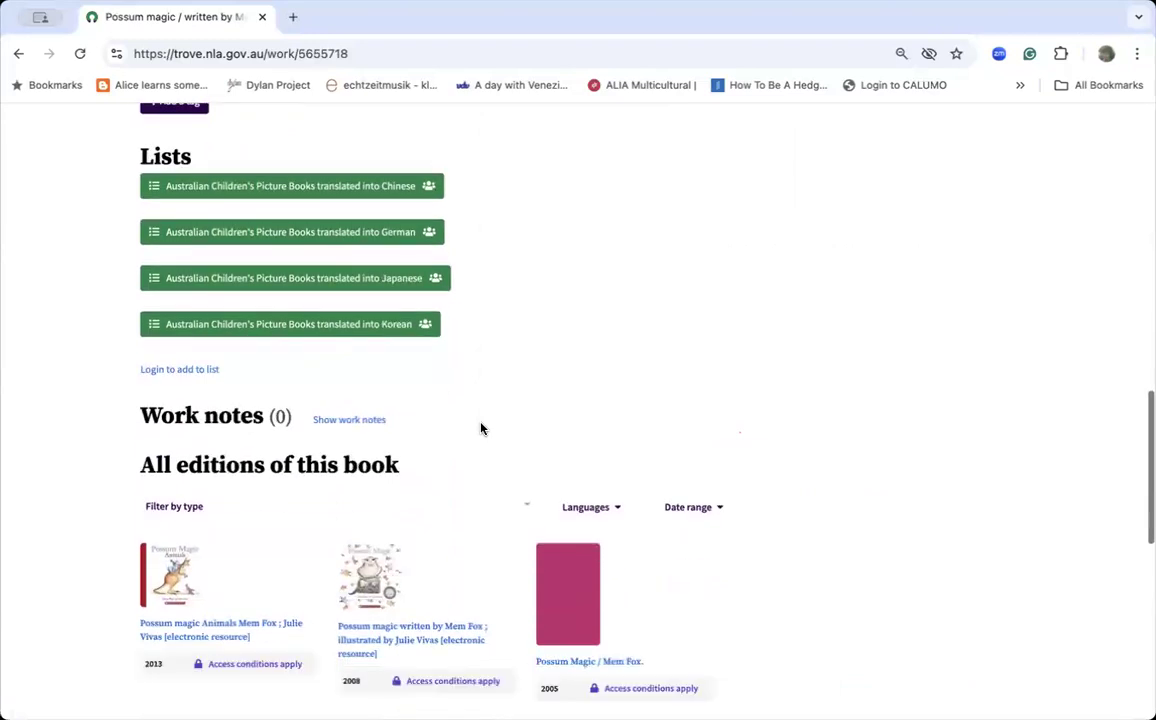
Step: Filter the Possum magic editions to Chinese, leaving three matching Chinese editions
{"action": "left_click", "coordinate": [590, 368]}
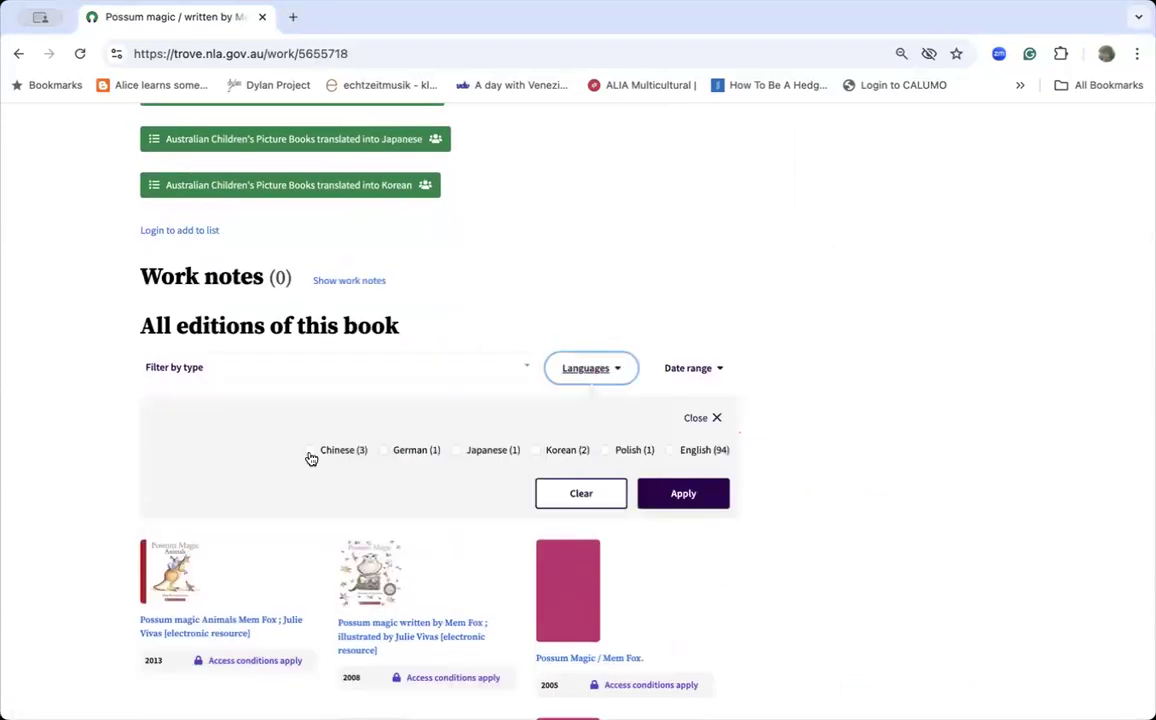
{"action": "left_click", "coordinate": [310, 450]}
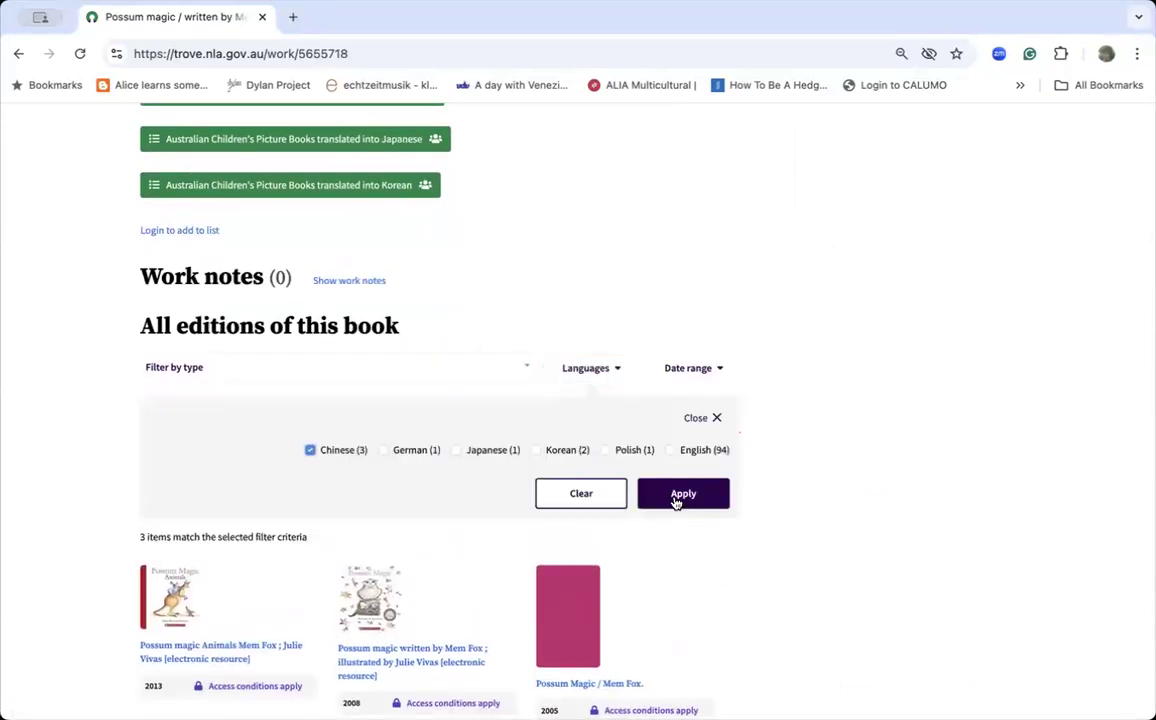
{"action": "left_click", "coordinate": [684, 492]}
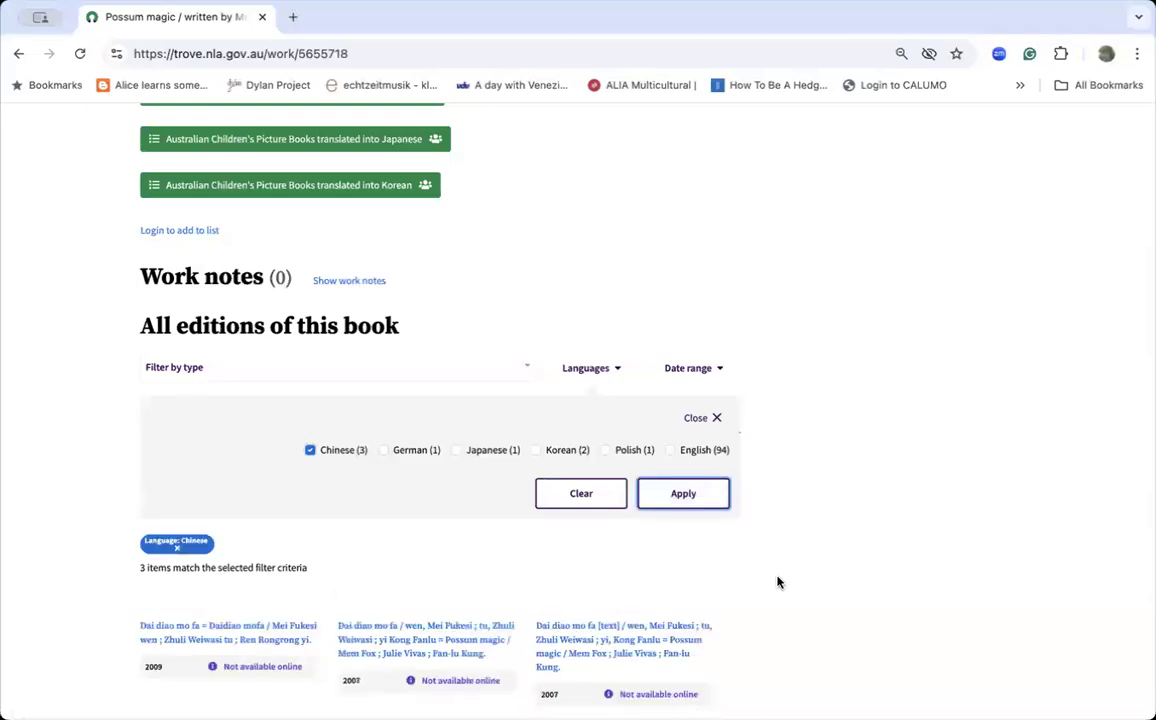
{"action": "scroll", "scroll_direction": "down", "scroll_amount": 3}
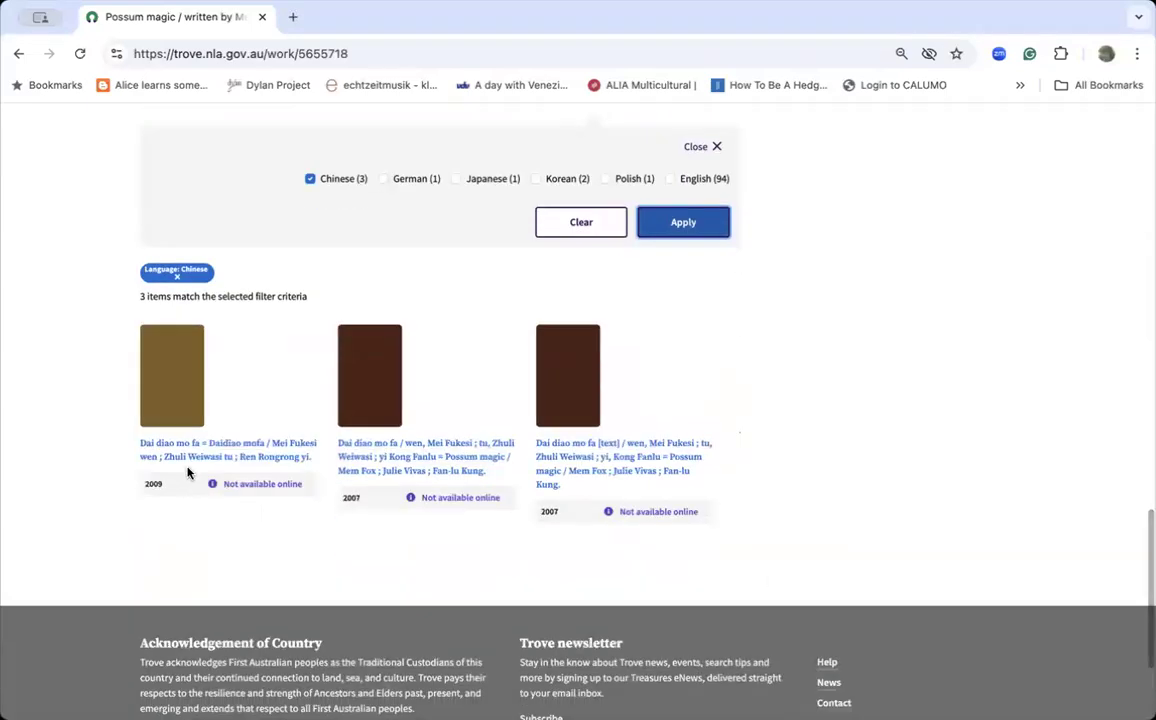
{"action": "mouse_move", "coordinate": [624, 470]}
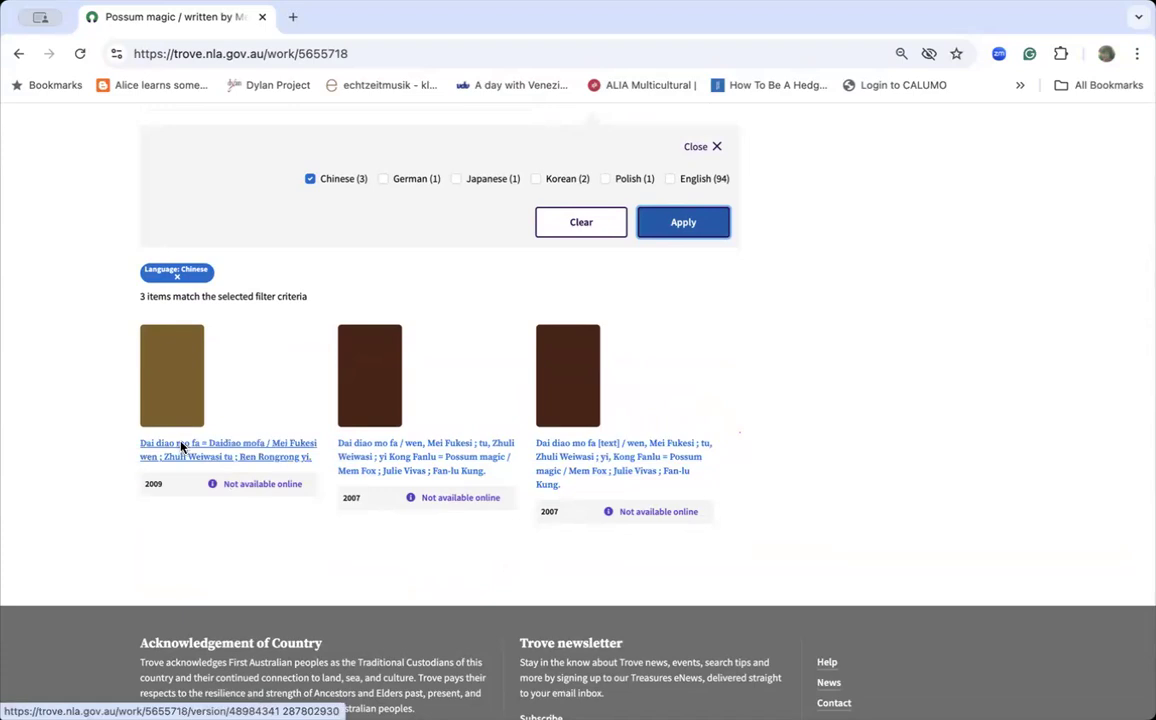
Step: View the 2009 Chinese edition Dai diao mo fa record, including translators and publisher
{"action": "left_click", "coordinate": [228, 448]}
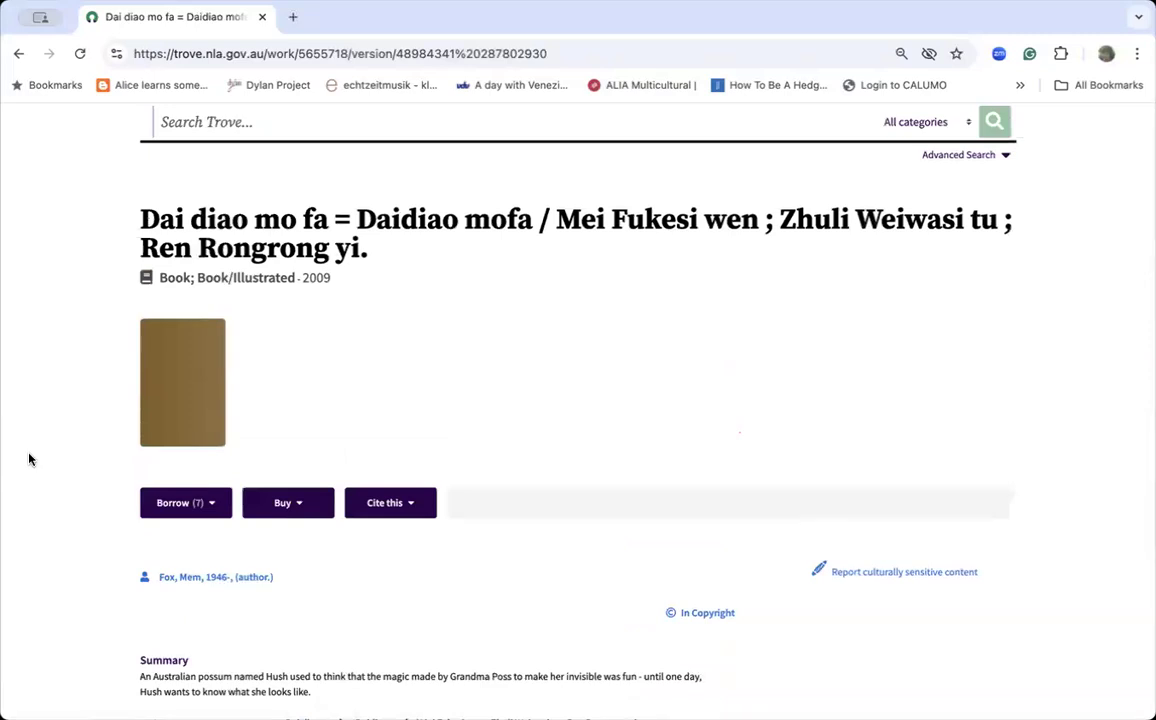
{"action": "scroll", "scroll_direction": "down", "scroll_amount": 3}
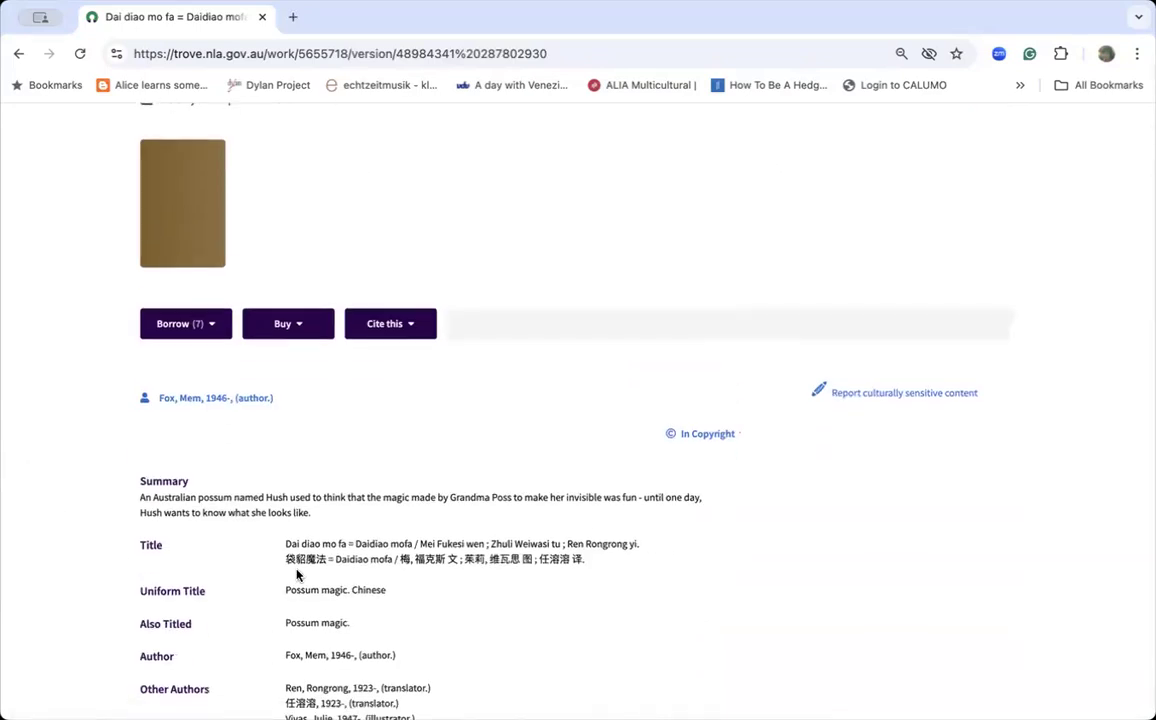
{"action": "scroll", "scroll_direction": "down", "scroll_amount": 3}
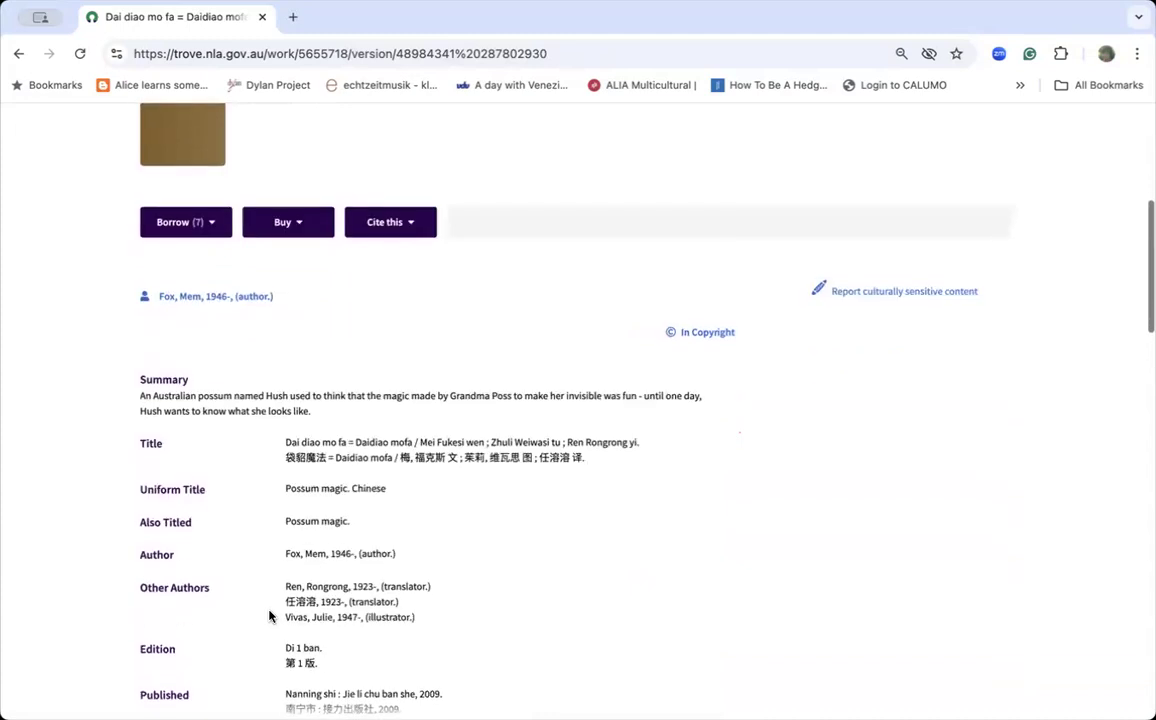
{"action": "scroll", "scroll_direction": "down", "scroll_amount": 3}
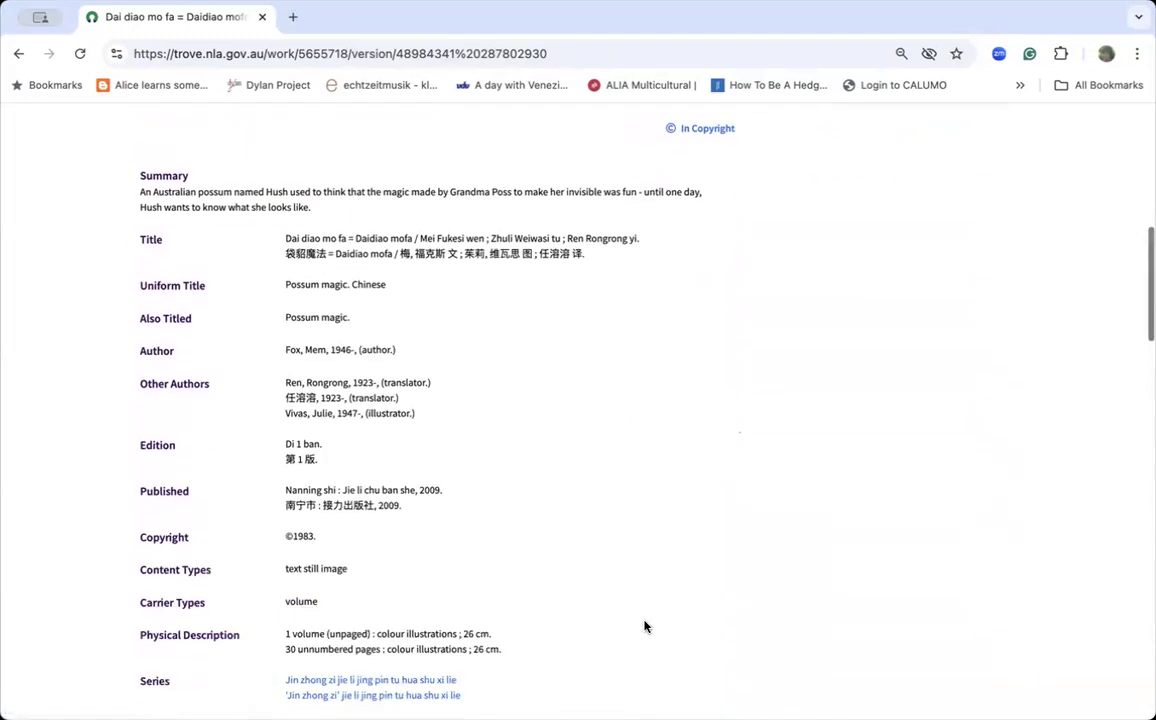
{"action": "scroll", "scroll_direction": "down", "scroll_amount": 3}
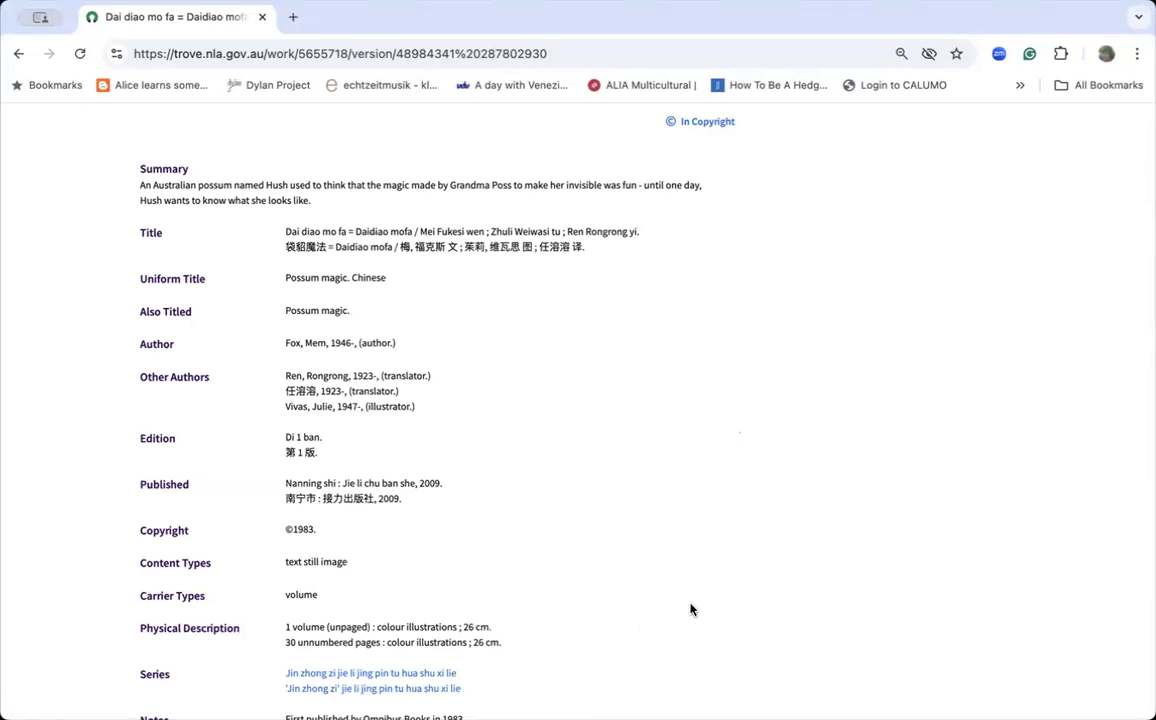
{"action": "scroll", "scroll_direction": "down", "scroll_amount": 3}
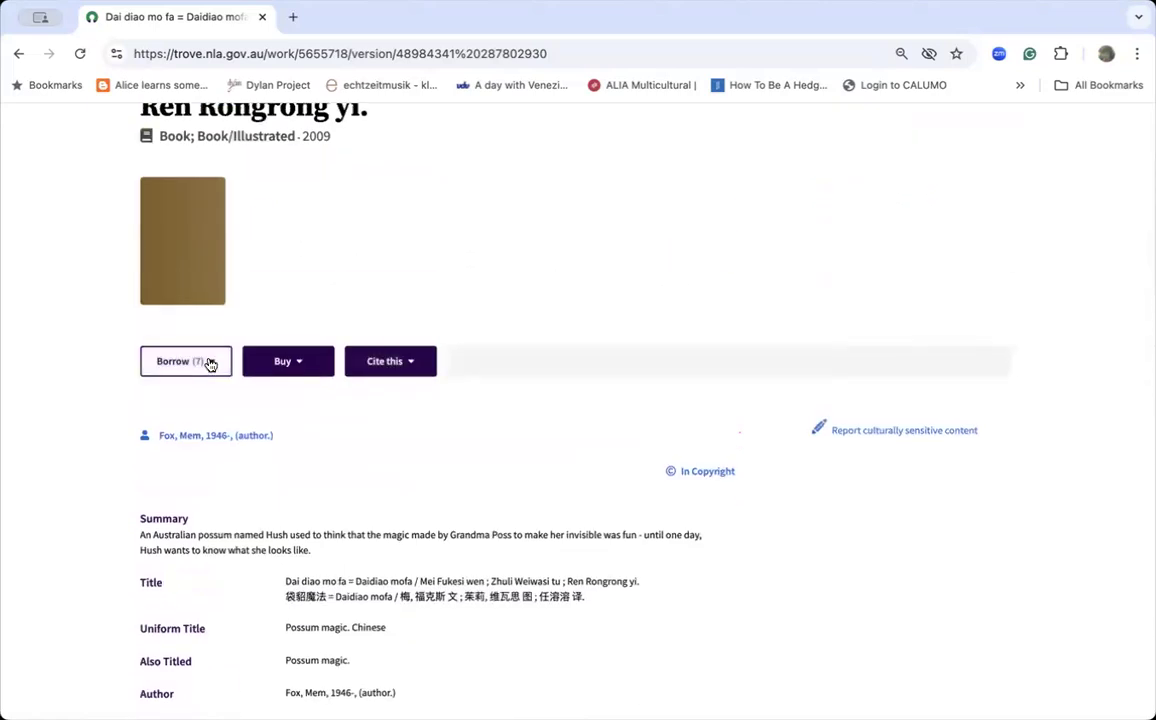
{"action": "left_click", "coordinate": [184, 360]}
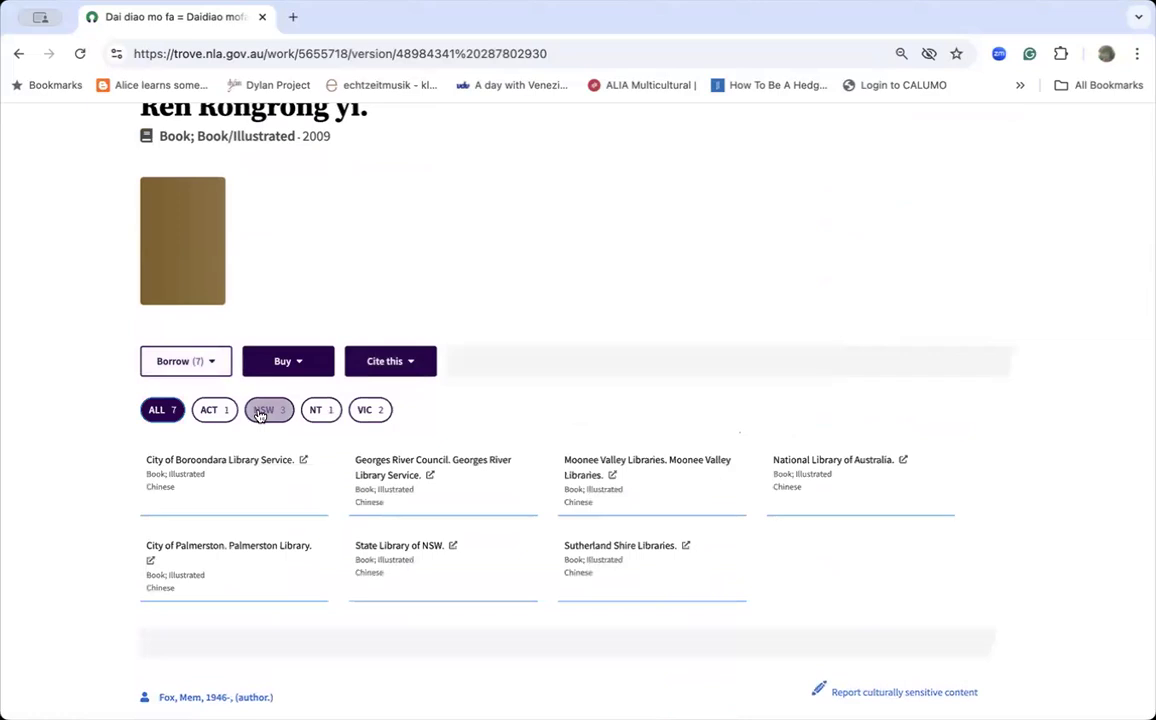
{"action": "left_click", "coordinate": [268, 408]}
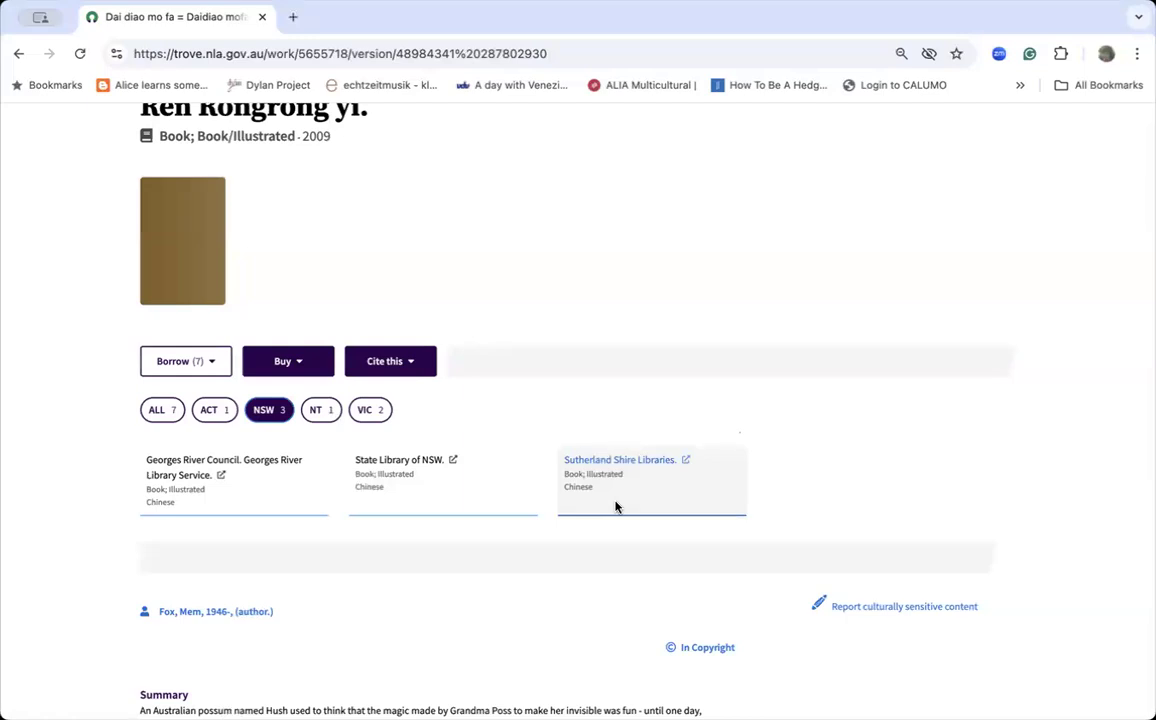
{"action": "mouse_move", "coordinate": [308, 374]}
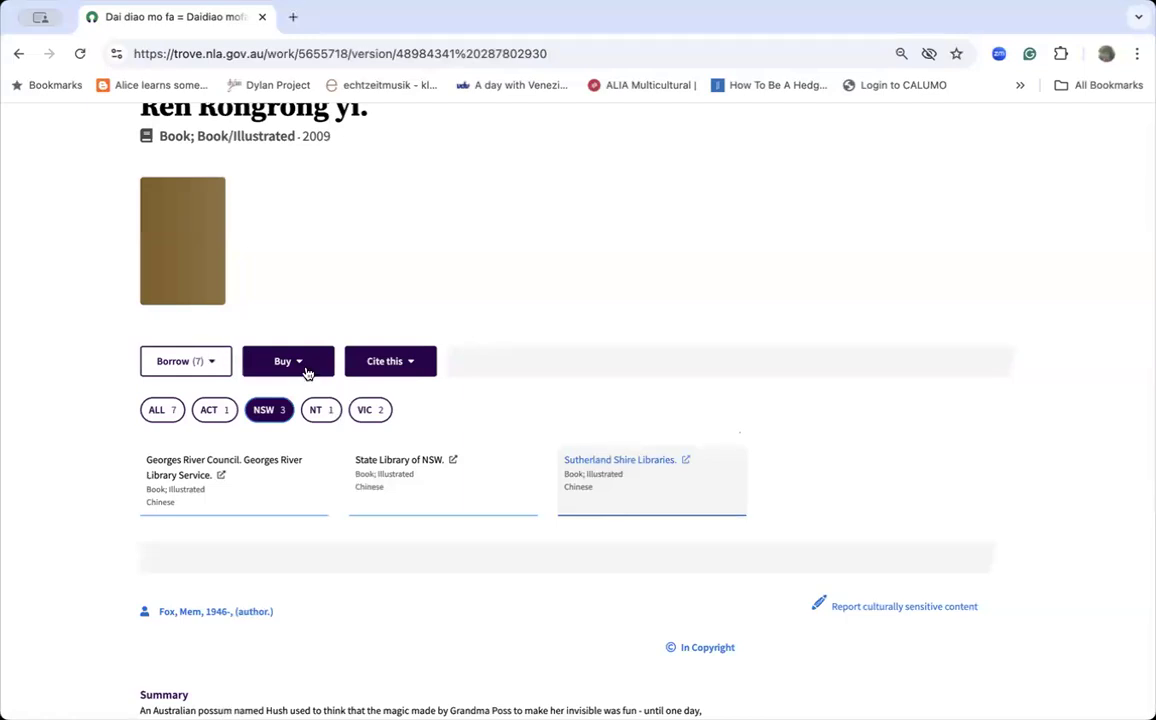
{"action": "left_click", "coordinate": [288, 360]}
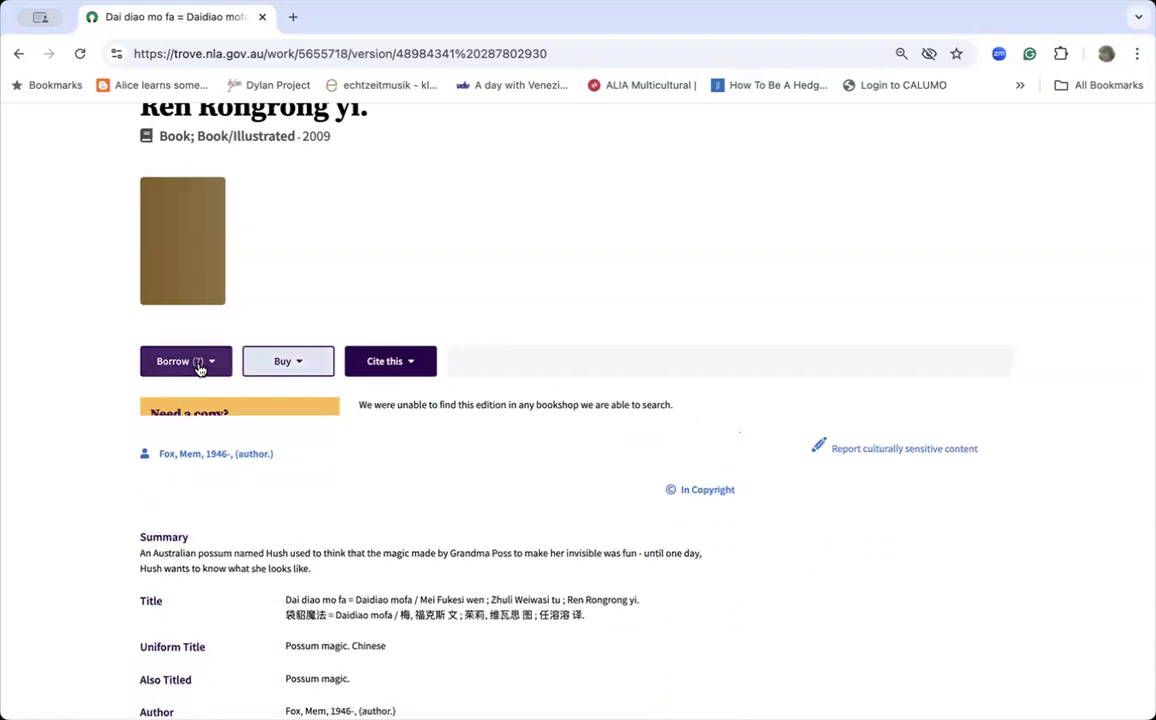
{"action": "left_click", "coordinate": [184, 360]}
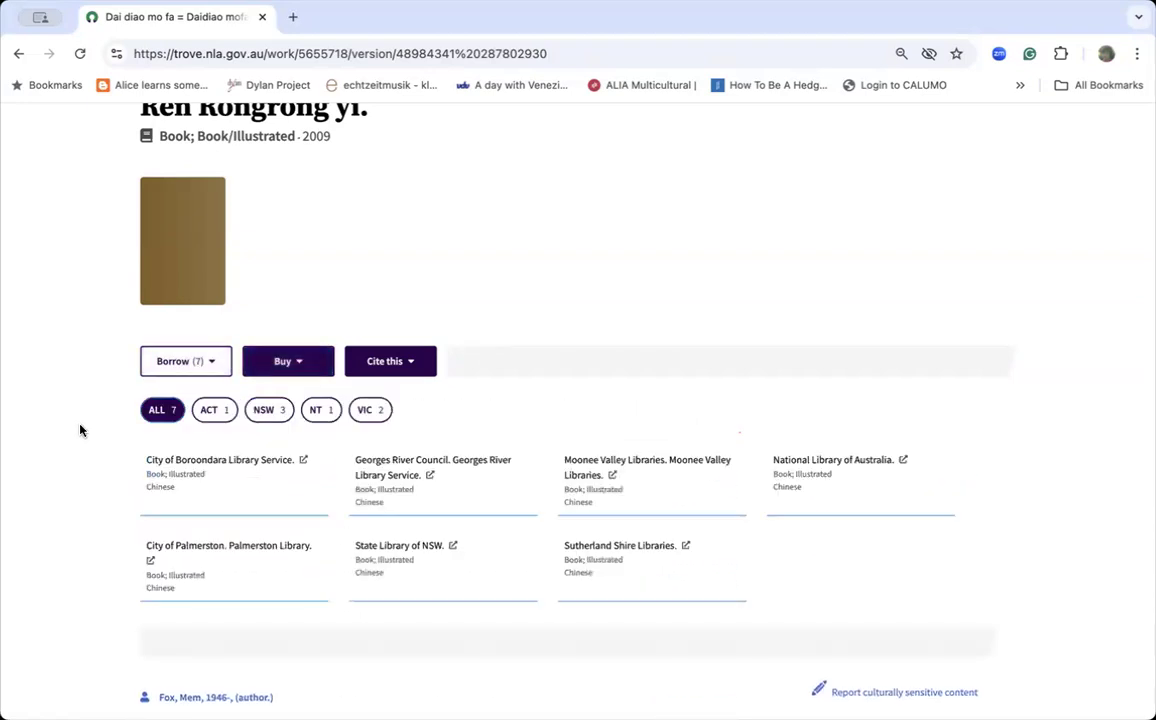
{"action": "scroll", "scroll_direction": "down", "scroll_amount": 3}
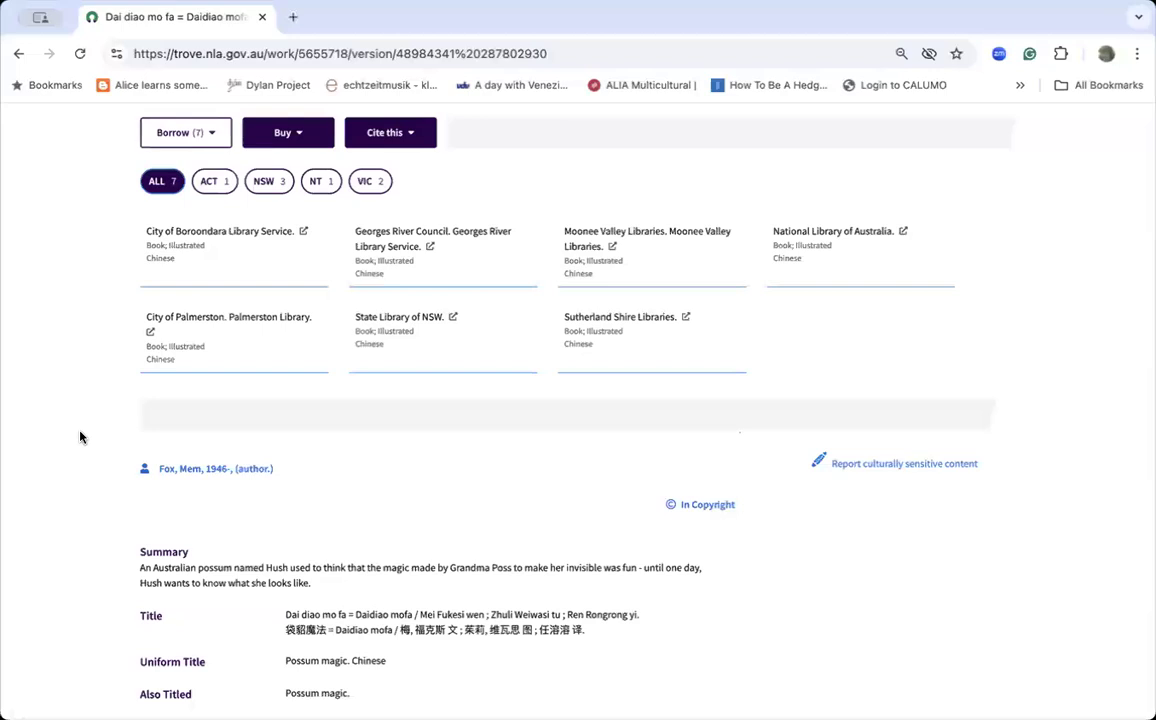
{"action": "mouse_move", "coordinate": [92, 450]}
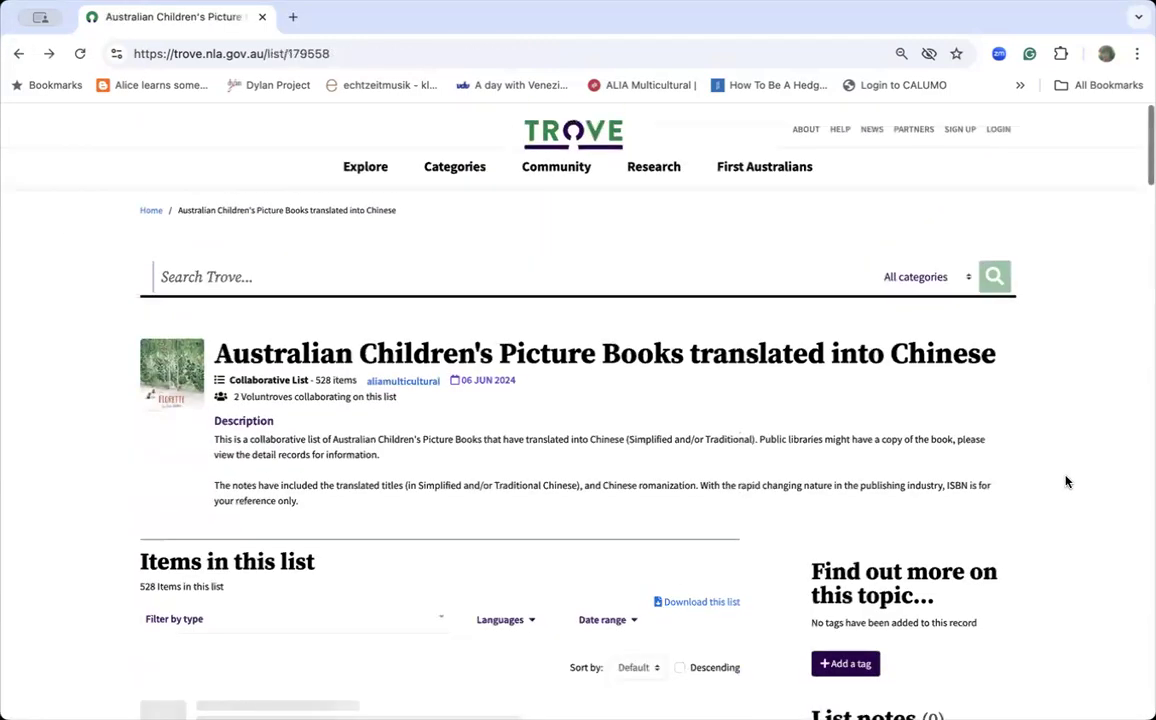
Step: Browse the Chinese picture books list down to Norton and the Bear by Gabriel Evans
{"action": "scroll", "scroll_direction": "down", "scroll_amount": 3}
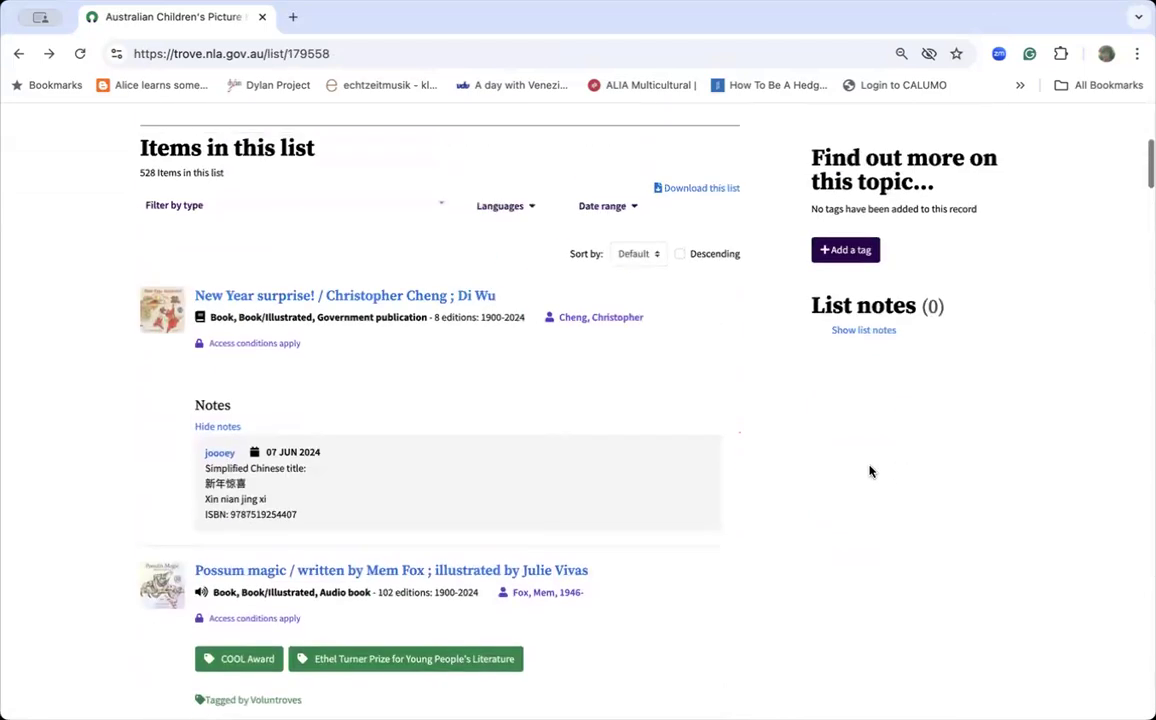
{"action": "scroll", "scroll_direction": "down", "scroll_amount": 3}
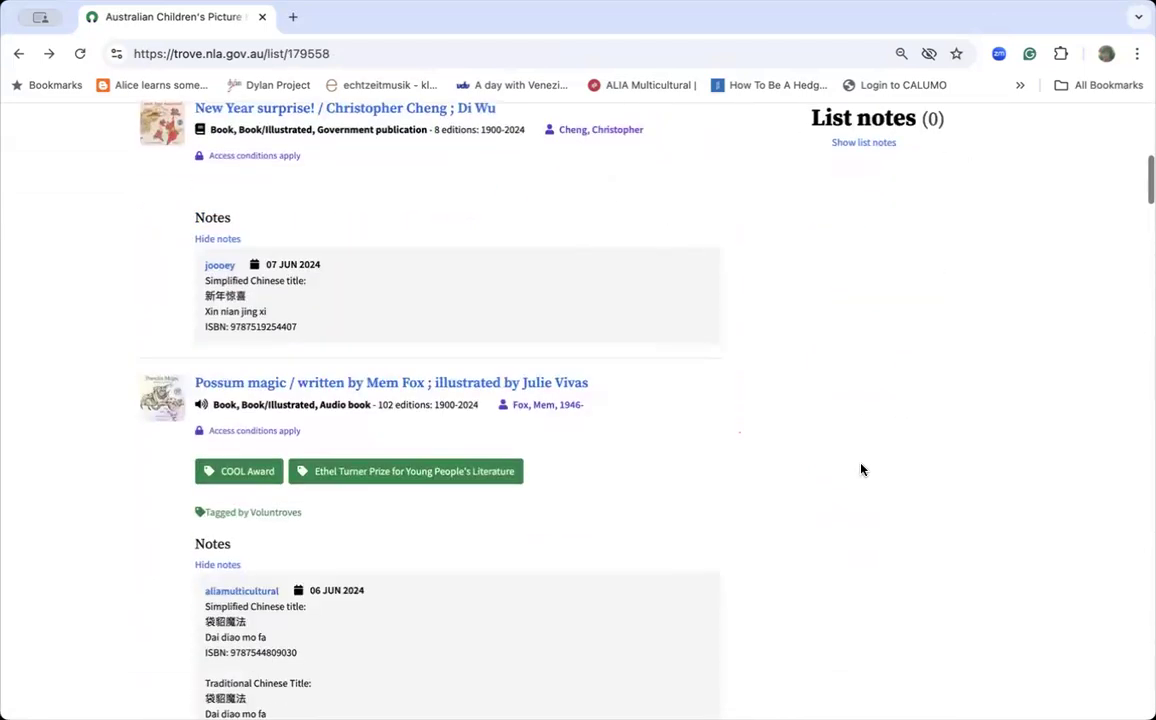
{"action": "scroll", "scroll_direction": "down", "scroll_amount": 3}
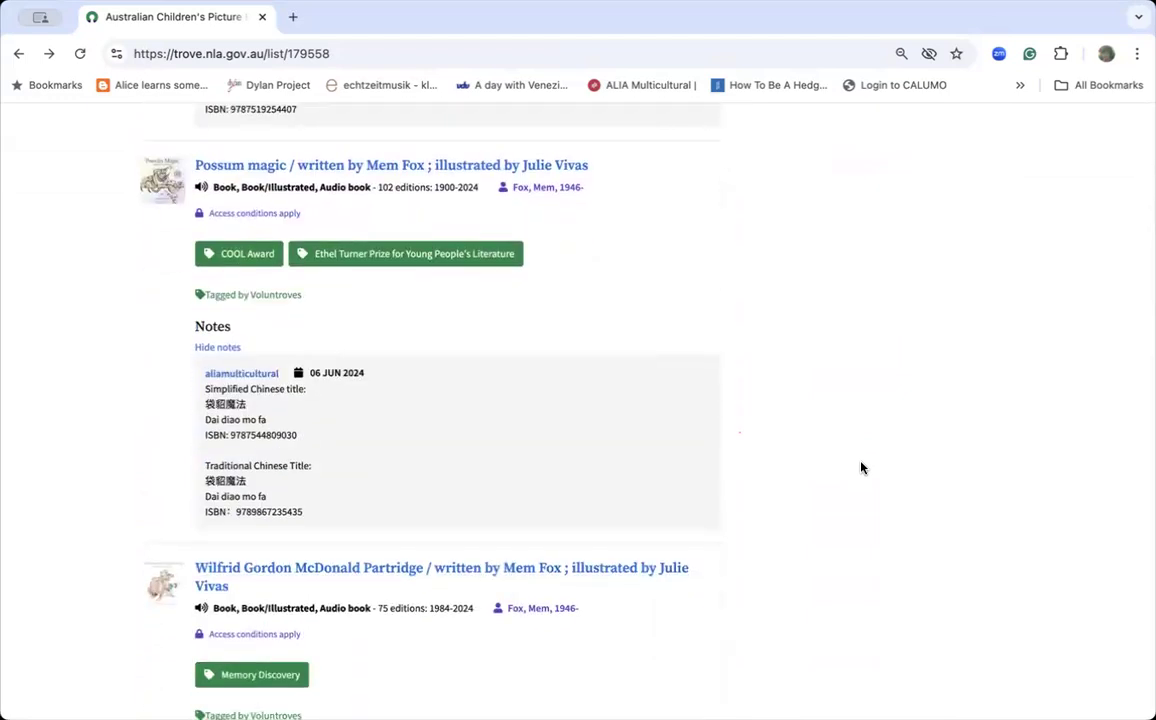
{"action": "mouse_move", "coordinate": [850, 470]}
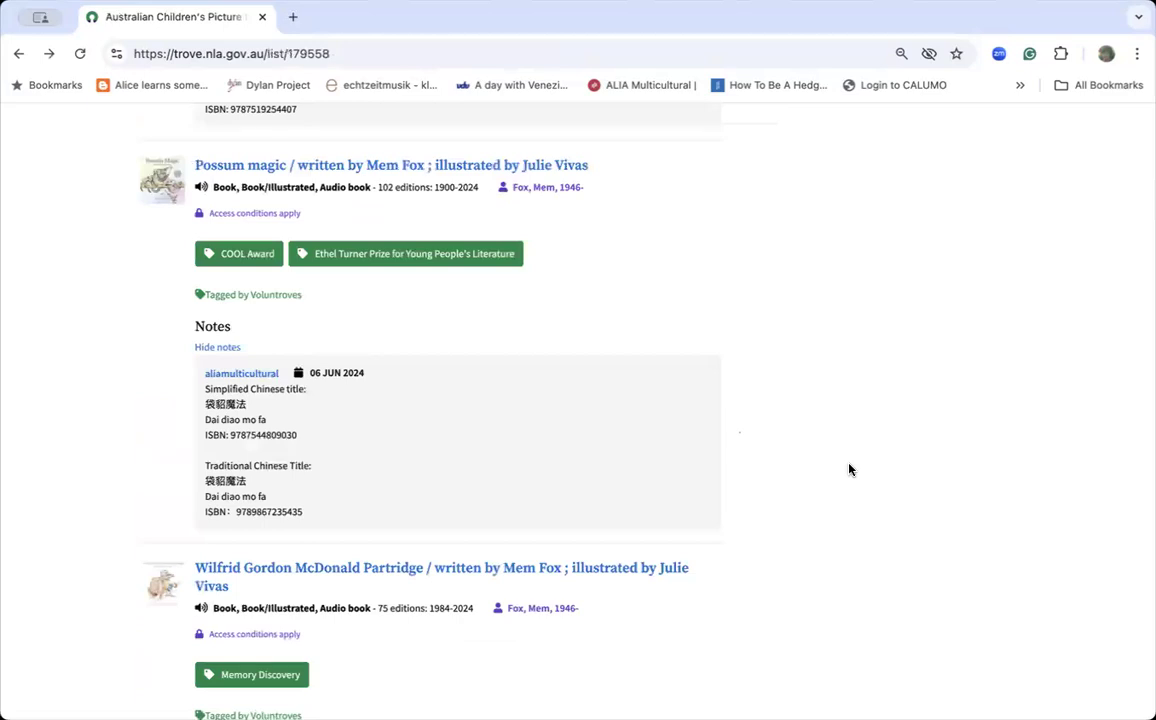
{"action": "scroll", "scroll_direction": "down", "scroll_amount": 3}
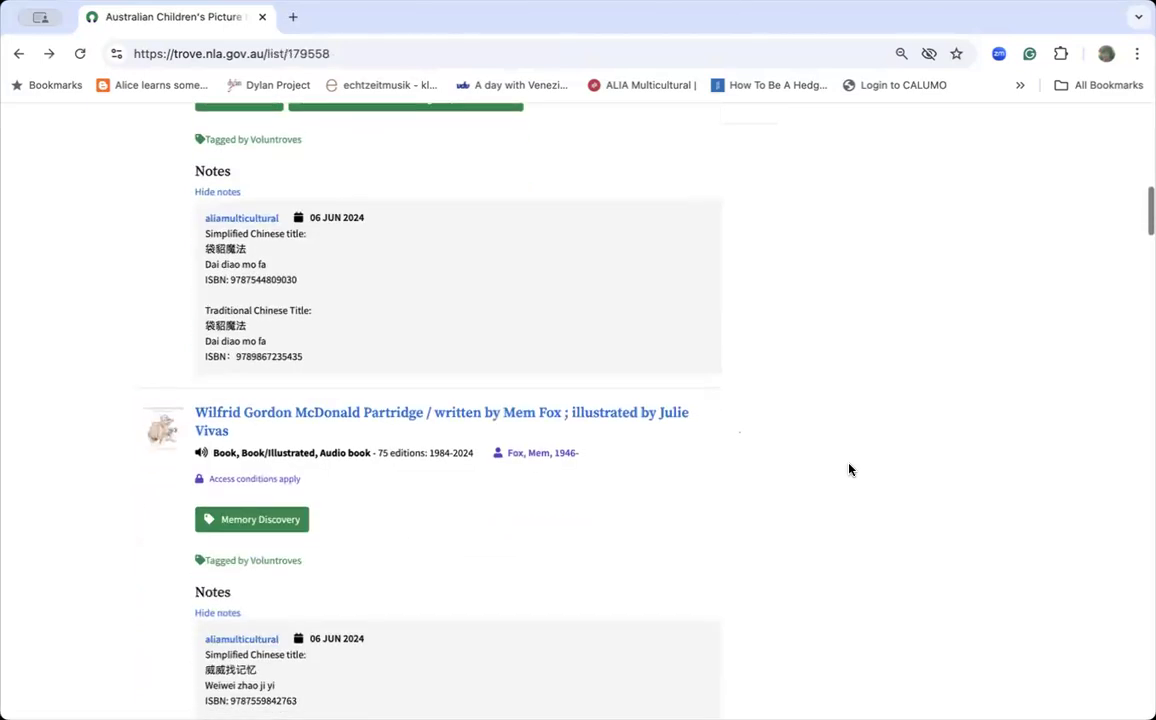
{"action": "scroll", "scroll_direction": "down", "scroll_amount": 3}
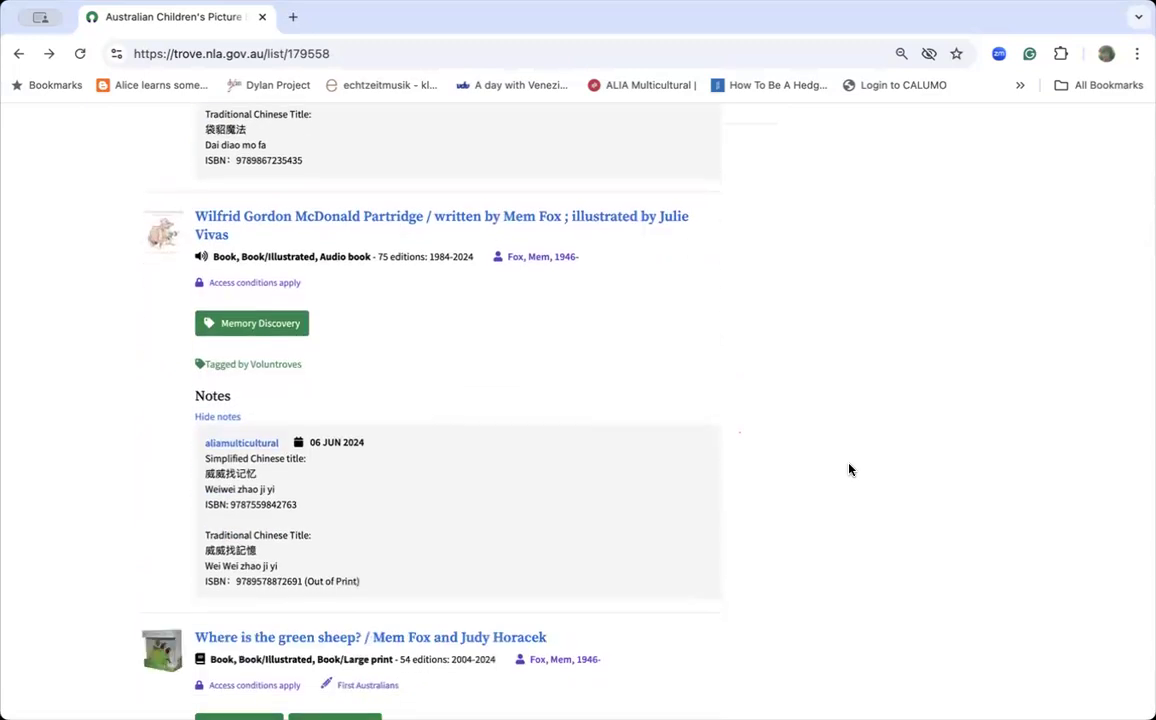
{"action": "scroll", "scroll_direction": "down", "scroll_amount": 3}
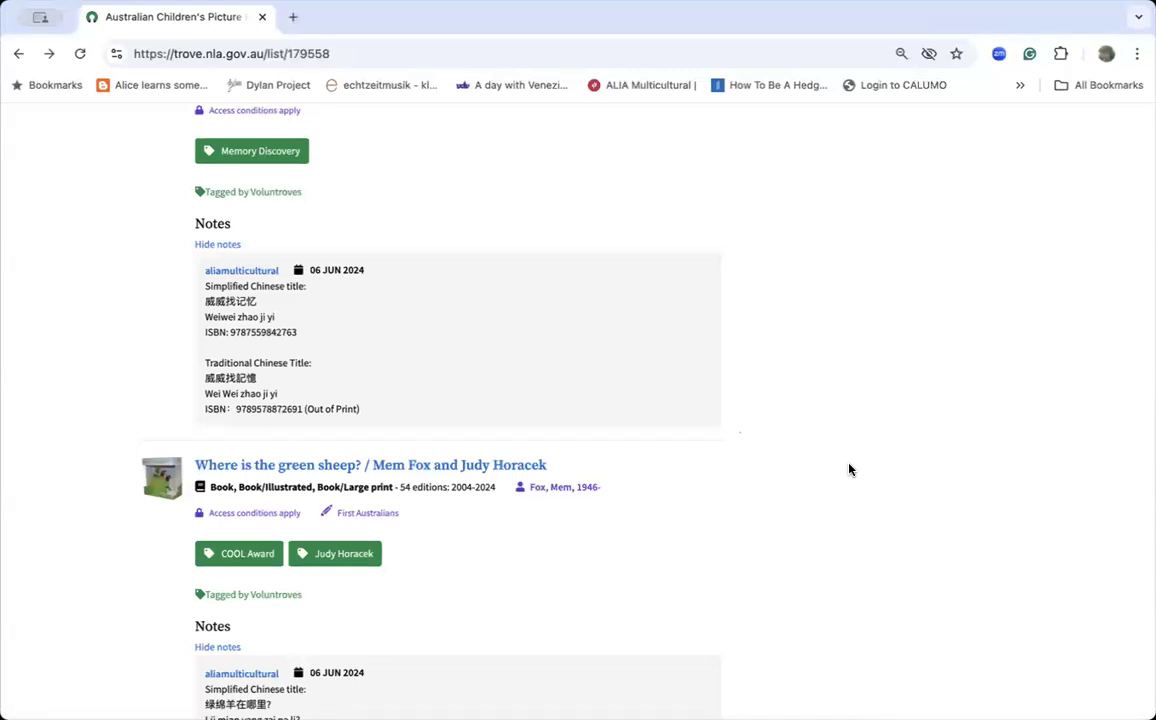
{"action": "mouse_move", "coordinate": [816, 468]}
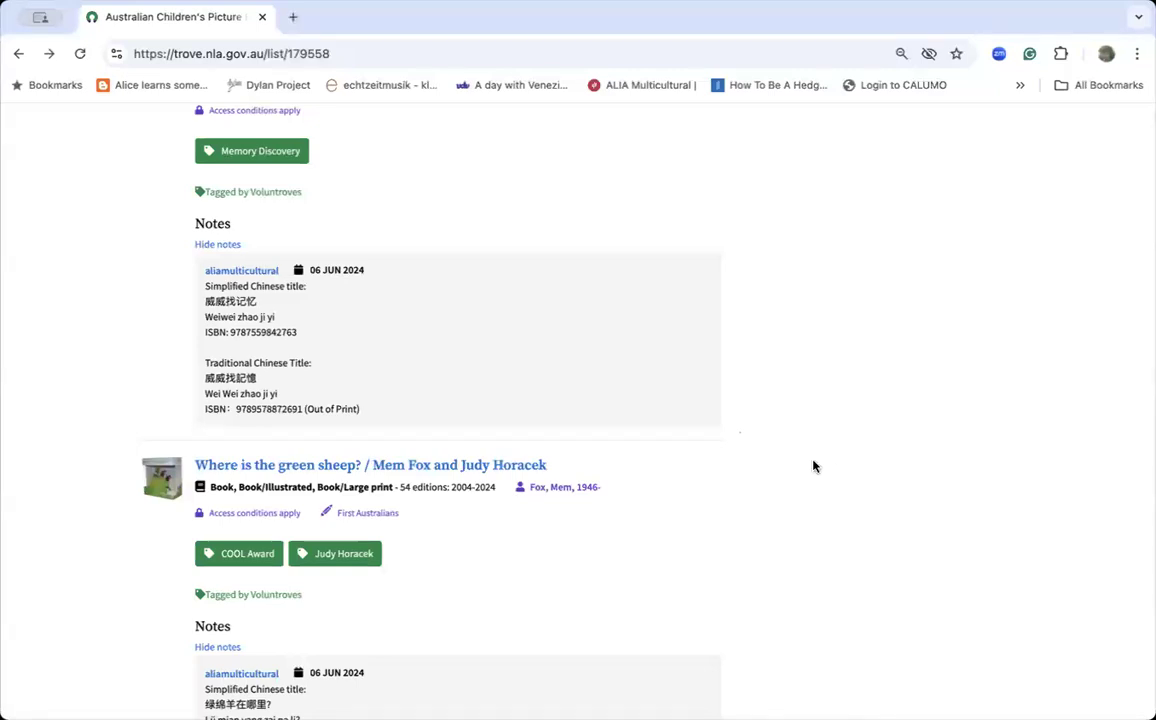
{"action": "scroll", "scroll_direction": "down", "scroll_amount": 3}
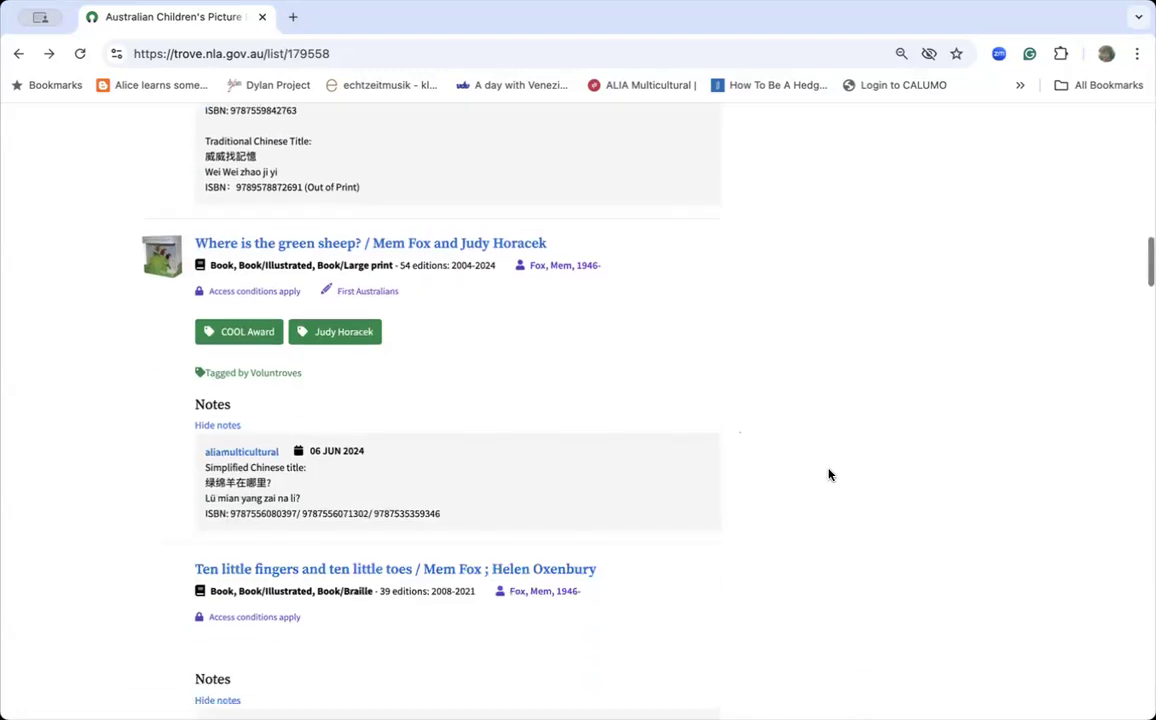
{"action": "scroll", "scroll_direction": "down", "scroll_amount": 3}
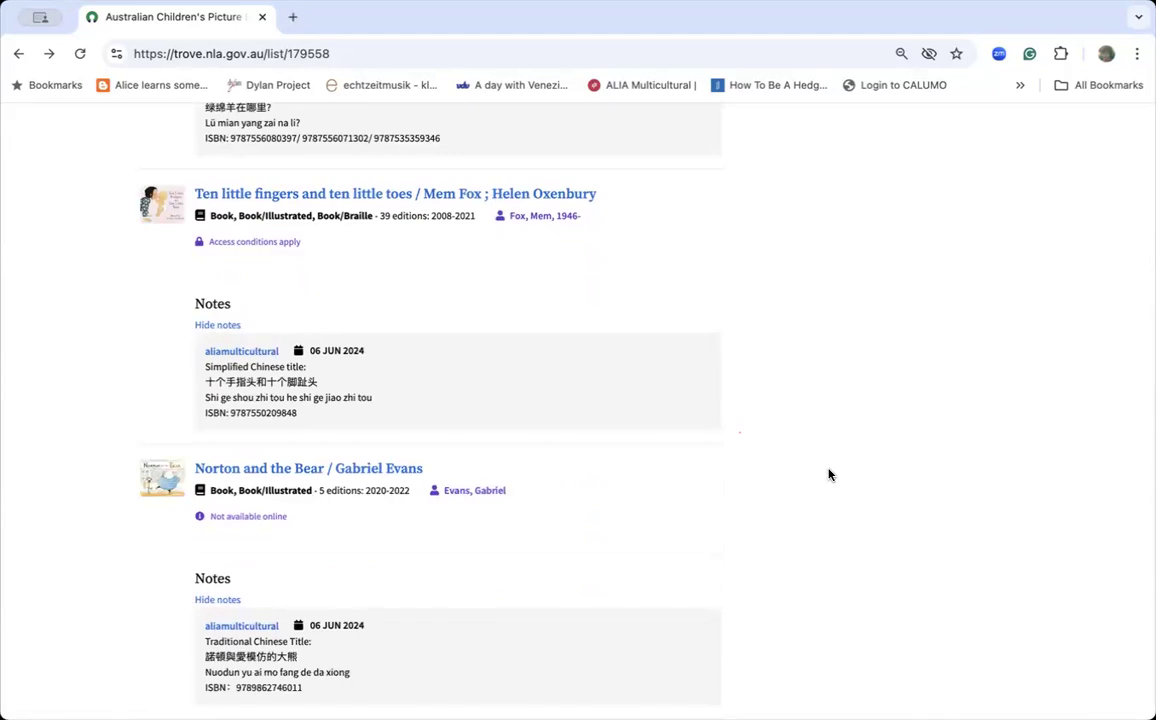
{"action": "mouse_move", "coordinate": [826, 568]}
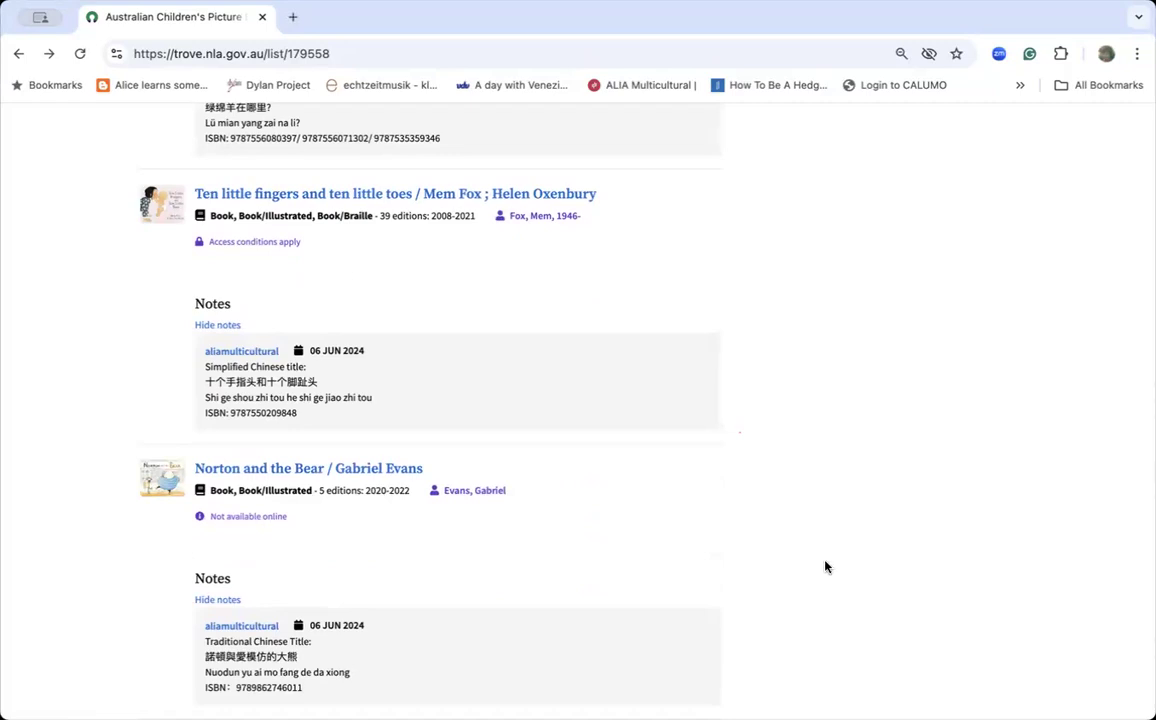
{"action": "scroll", "scroll_direction": "down", "scroll_amount": 3}
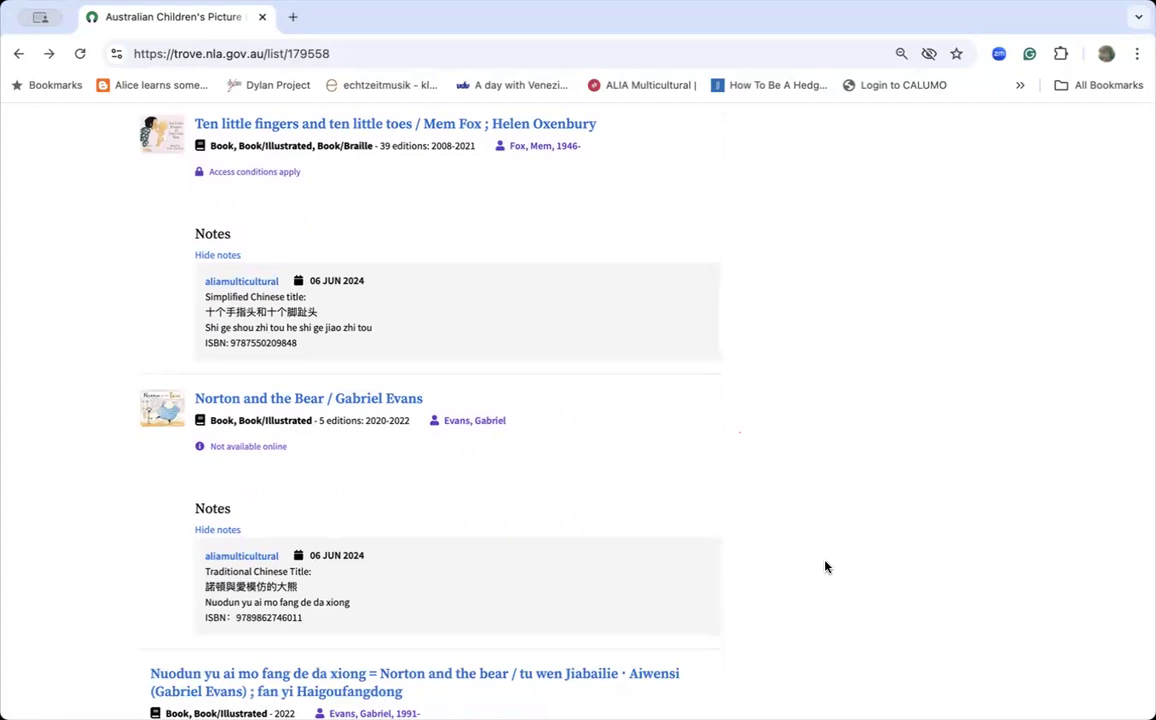
{"action": "mouse_move", "coordinate": [784, 488]}
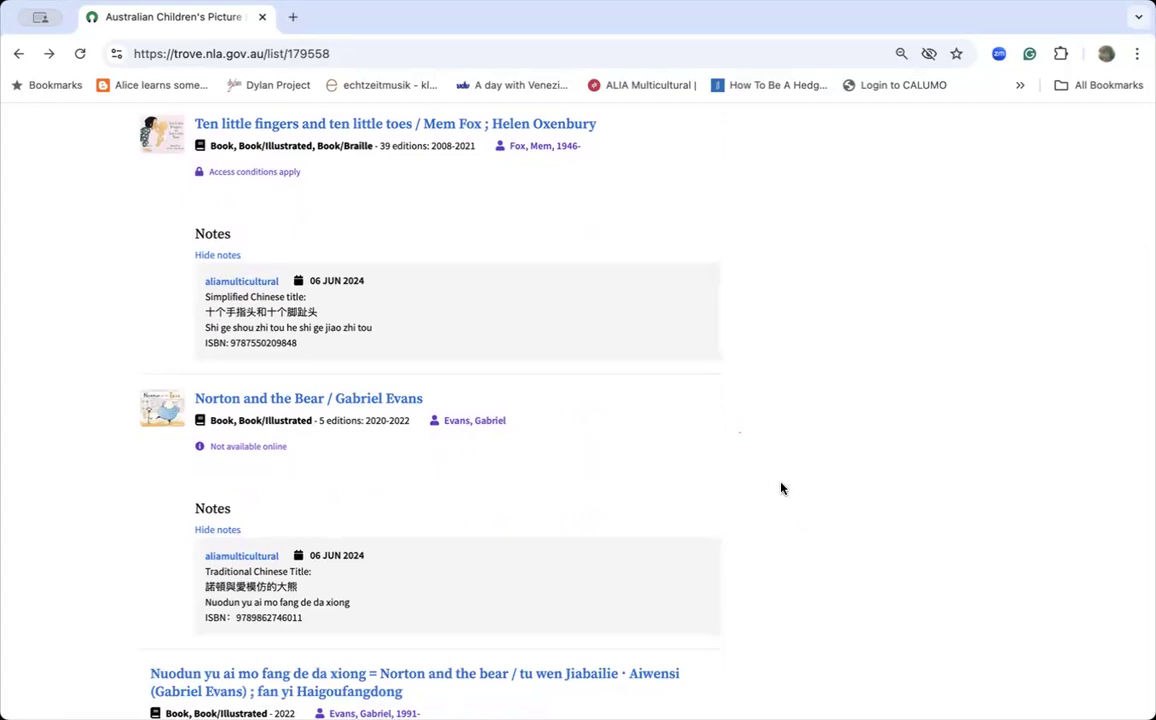
{"action": "scroll", "scroll_direction": "down", "scroll_amount": 3}
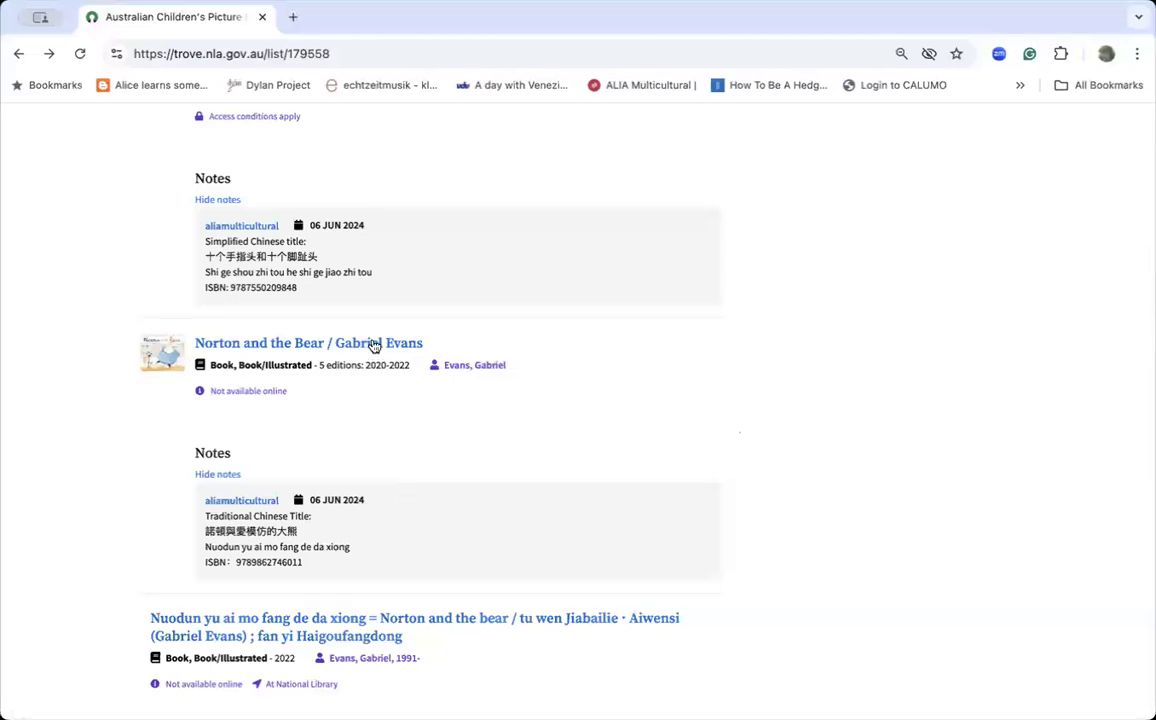
{"action": "mouse_move", "coordinate": [308, 344]}
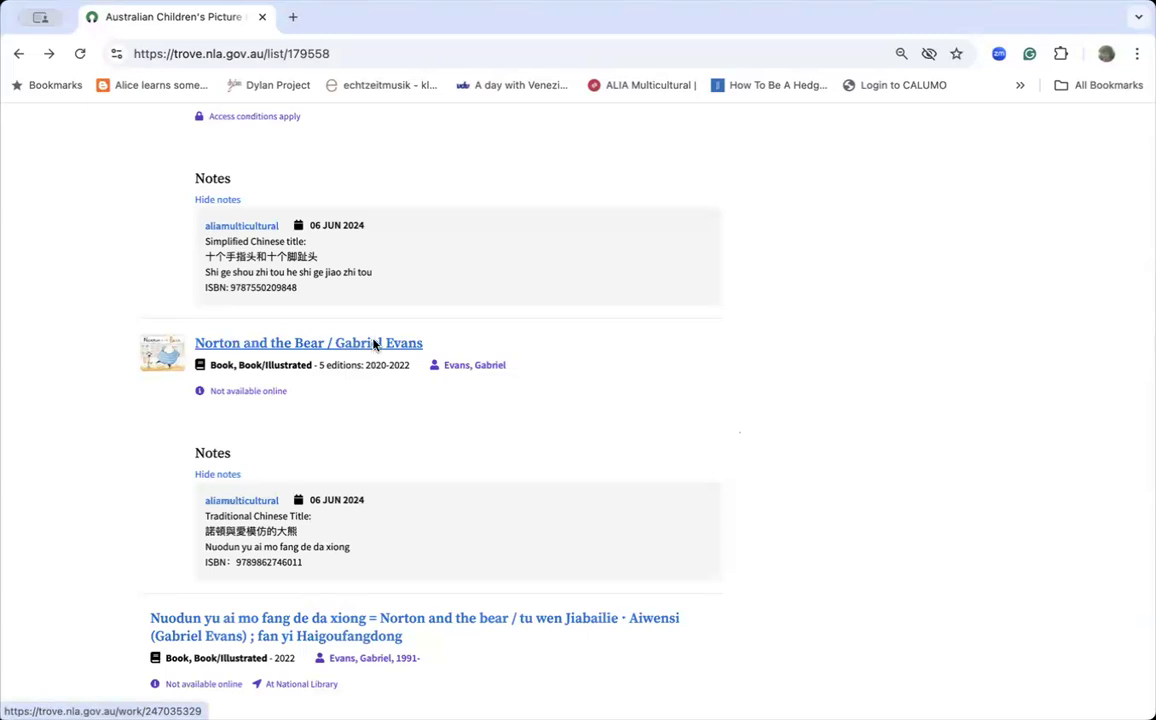
Step: View Norton and the Bear's edition language choices, which offer only French (1) and English (4)
{"action": "left_click", "coordinate": [308, 342]}
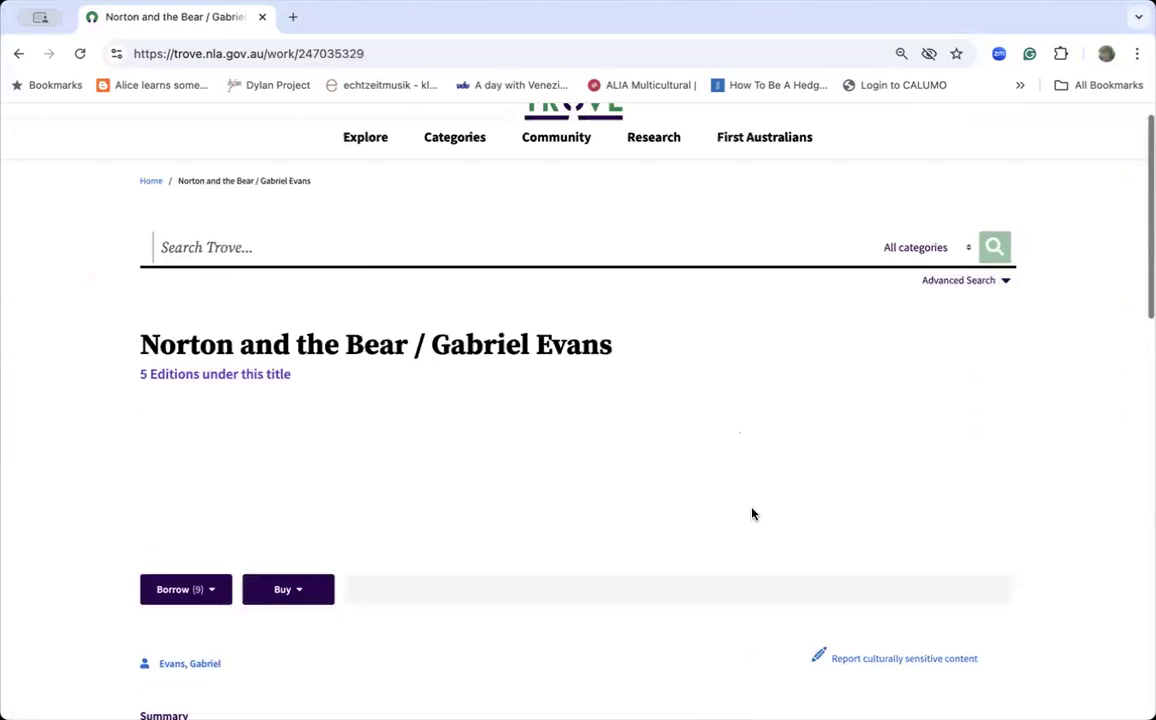
{"action": "scroll", "scroll_direction": "down", "scroll_amount": 3}
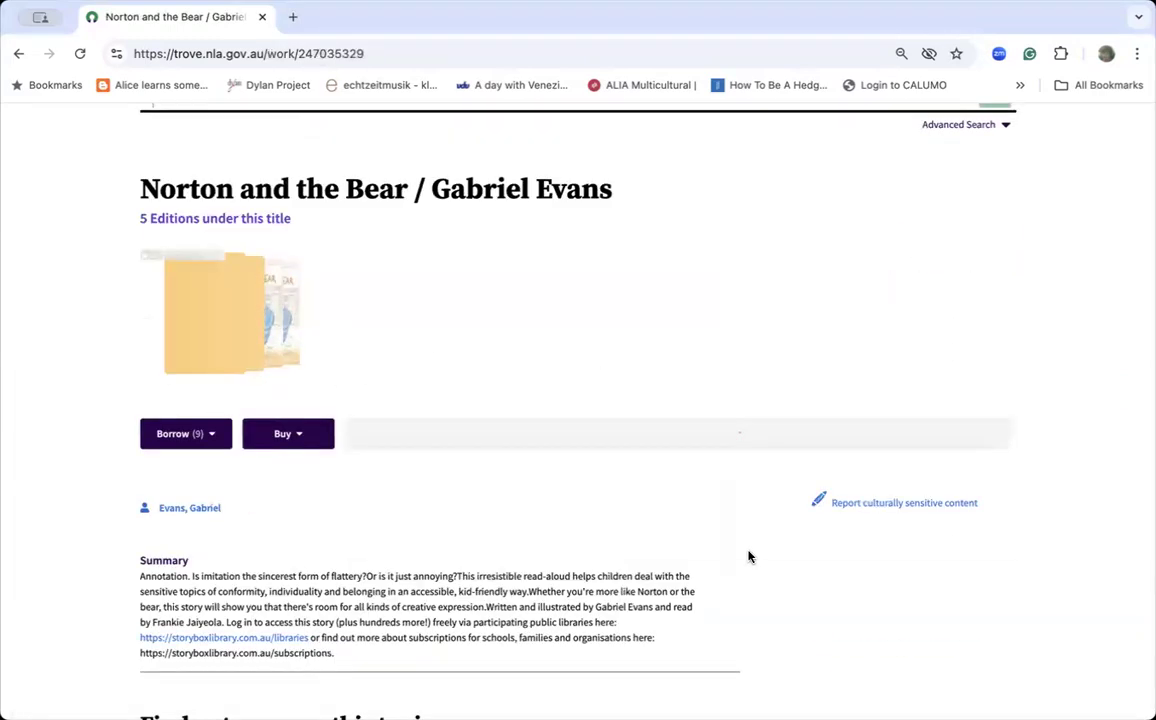
{"action": "scroll", "scroll_direction": "down", "scroll_amount": 3}
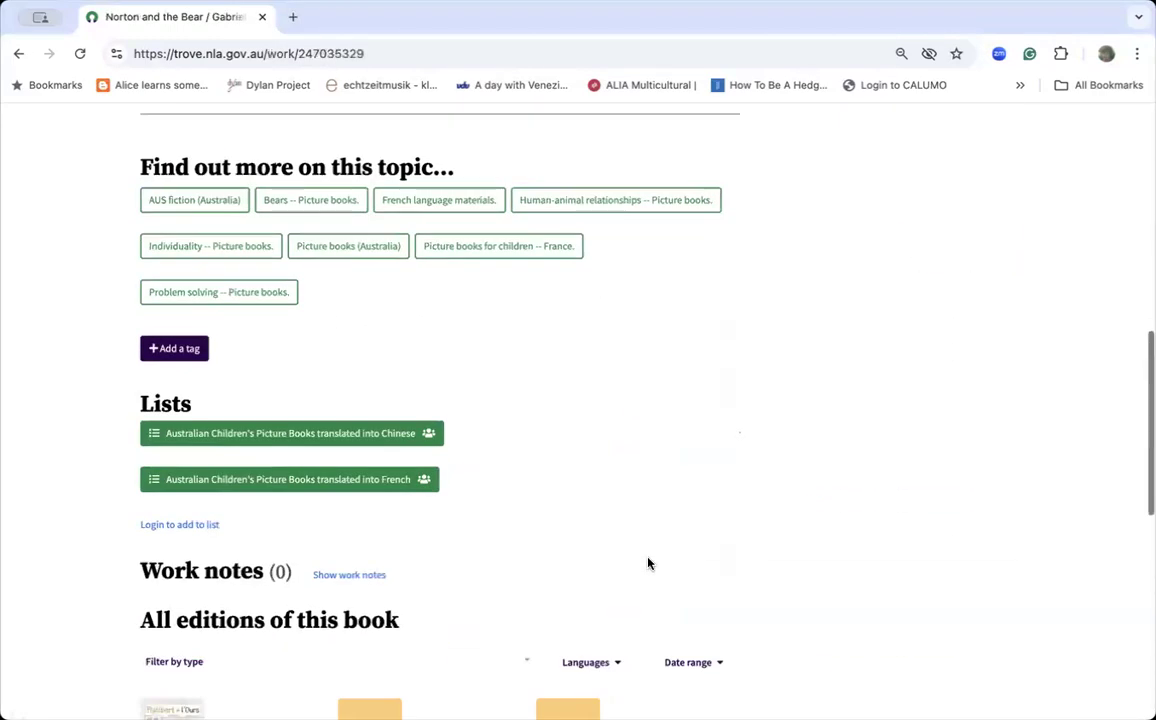
{"action": "scroll", "scroll_direction": "down", "scroll_amount": 3}
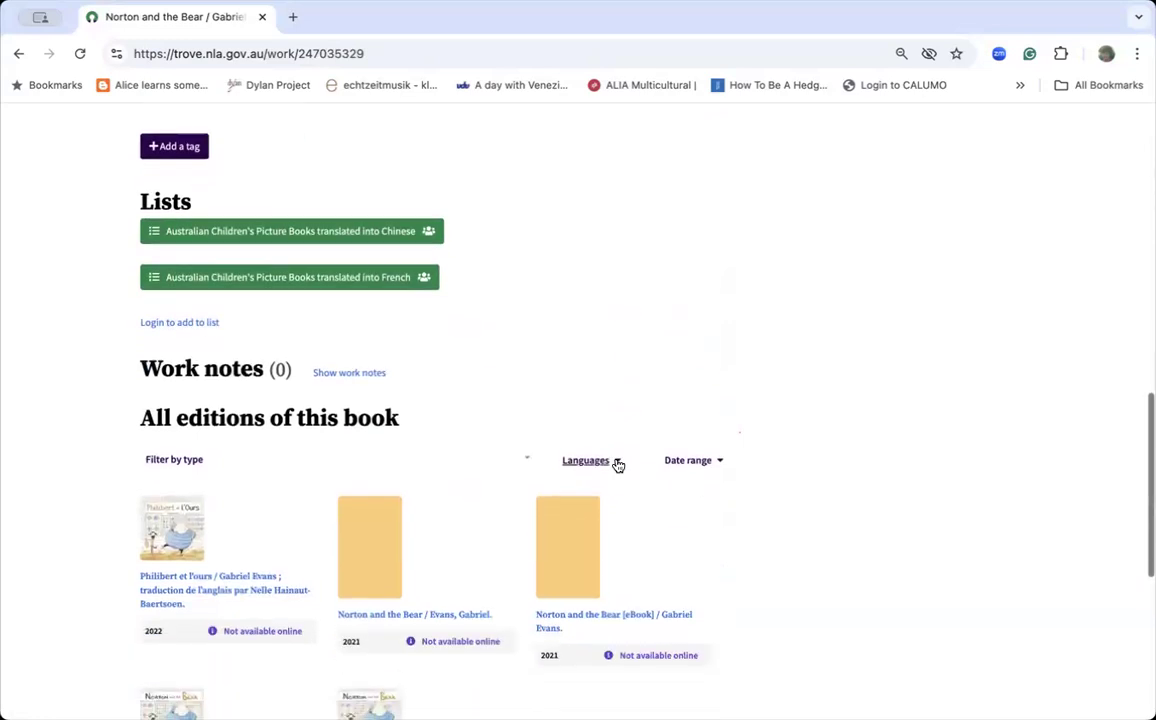
{"action": "left_click", "coordinate": [590, 460]}
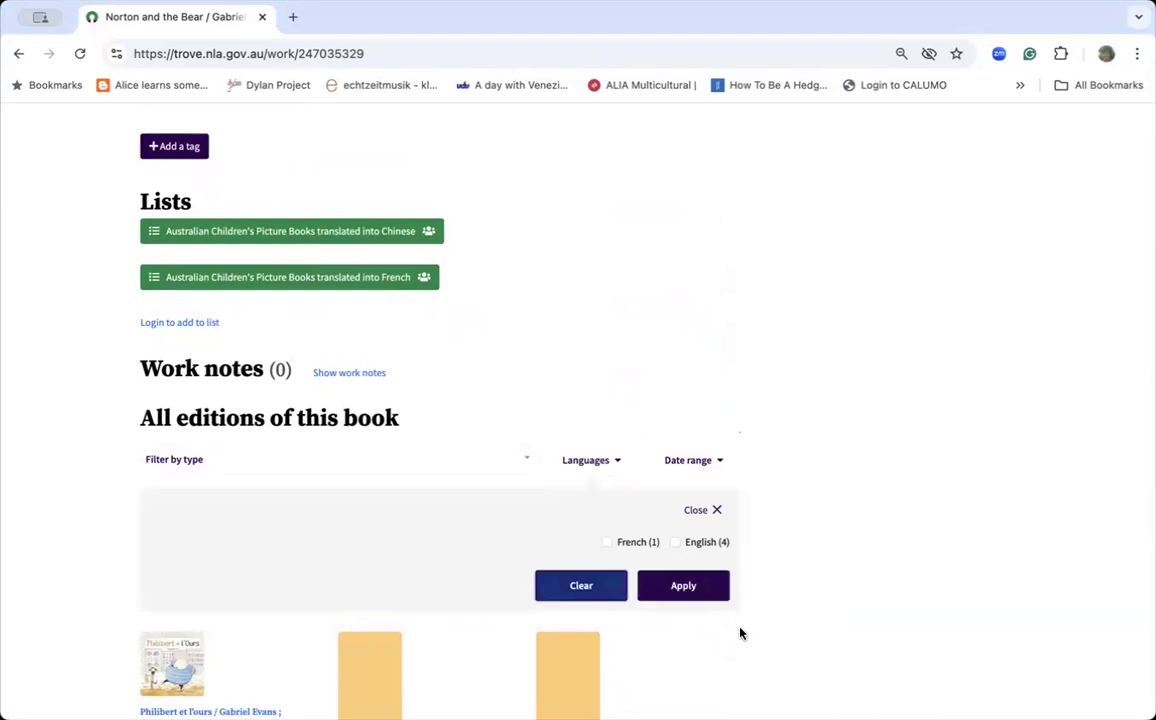
{"action": "scroll", "scroll_direction": "down", "scroll_amount": 3}
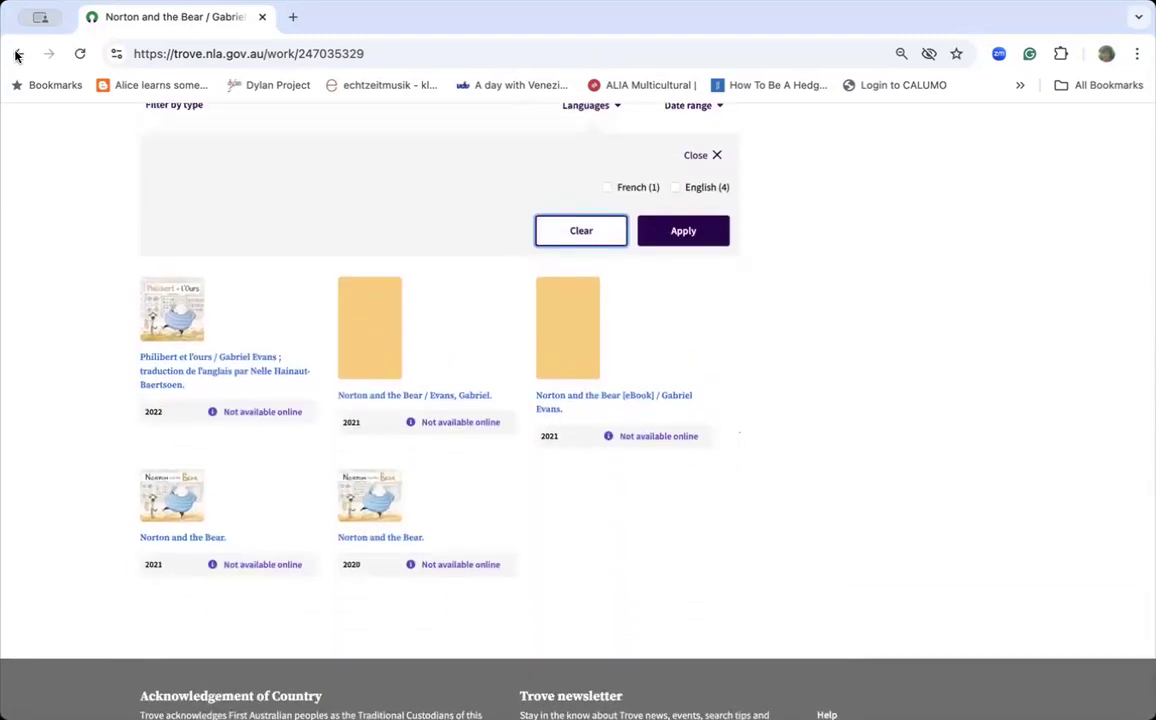
Step: Return to the list and bring Norton and the Bear's Traditional Chinese title note into view
{"action": "left_click", "coordinate": [18, 52]}
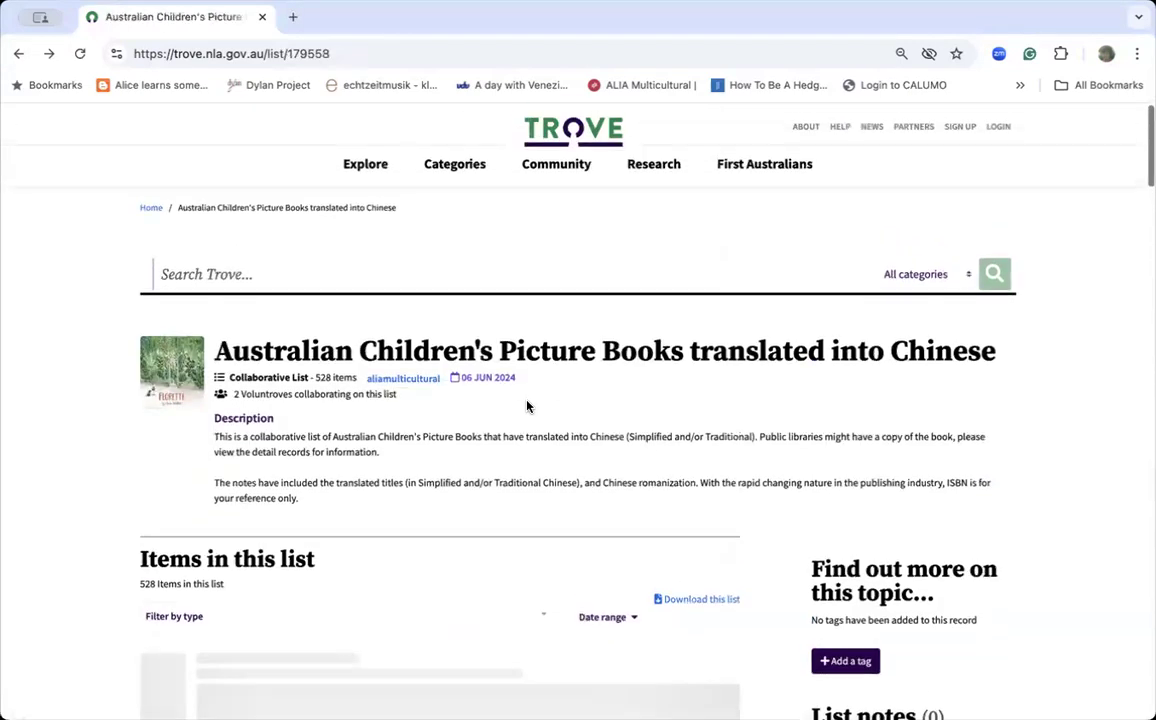
{"action": "scroll", "scroll_direction": "down", "scroll_amount": 3}
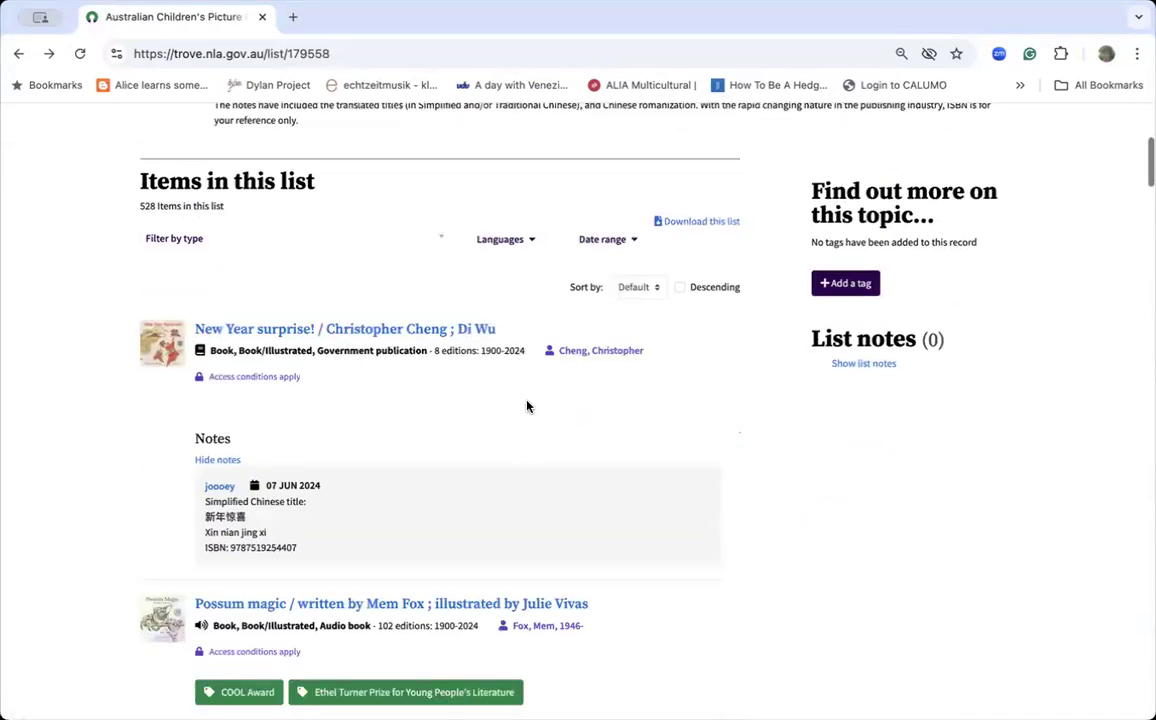
{"action": "scroll", "scroll_direction": "down", "scroll_amount": 3}
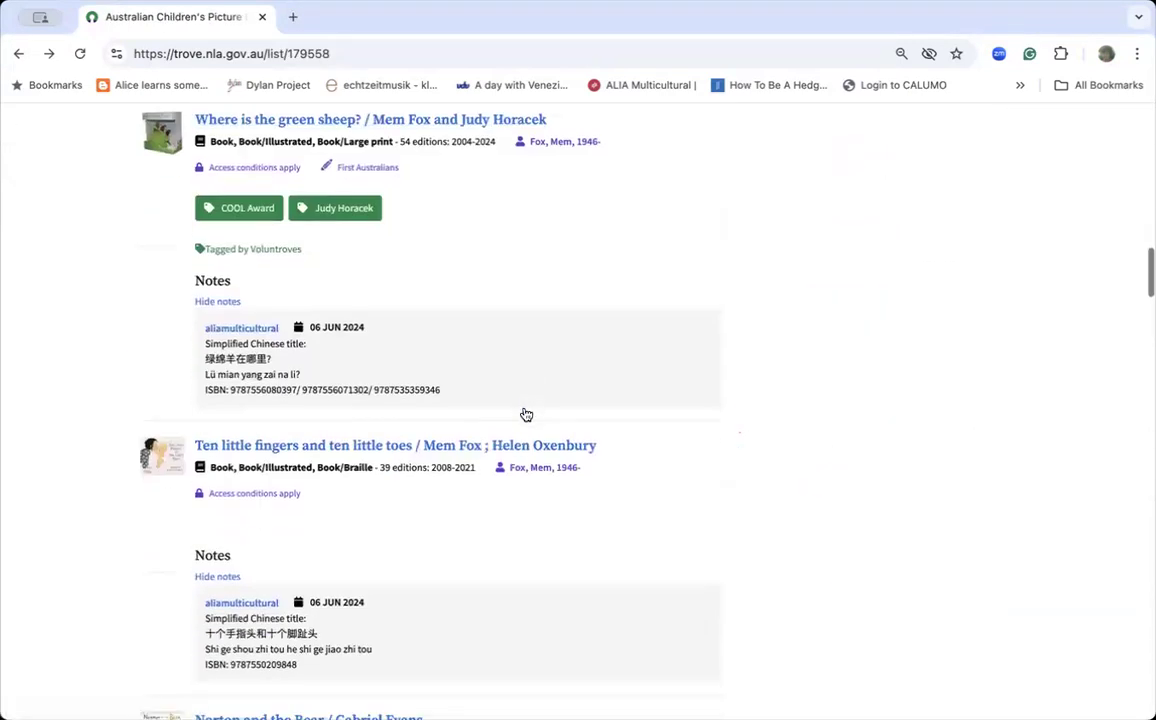
{"action": "scroll", "scroll_direction": "down", "scroll_amount": 3}
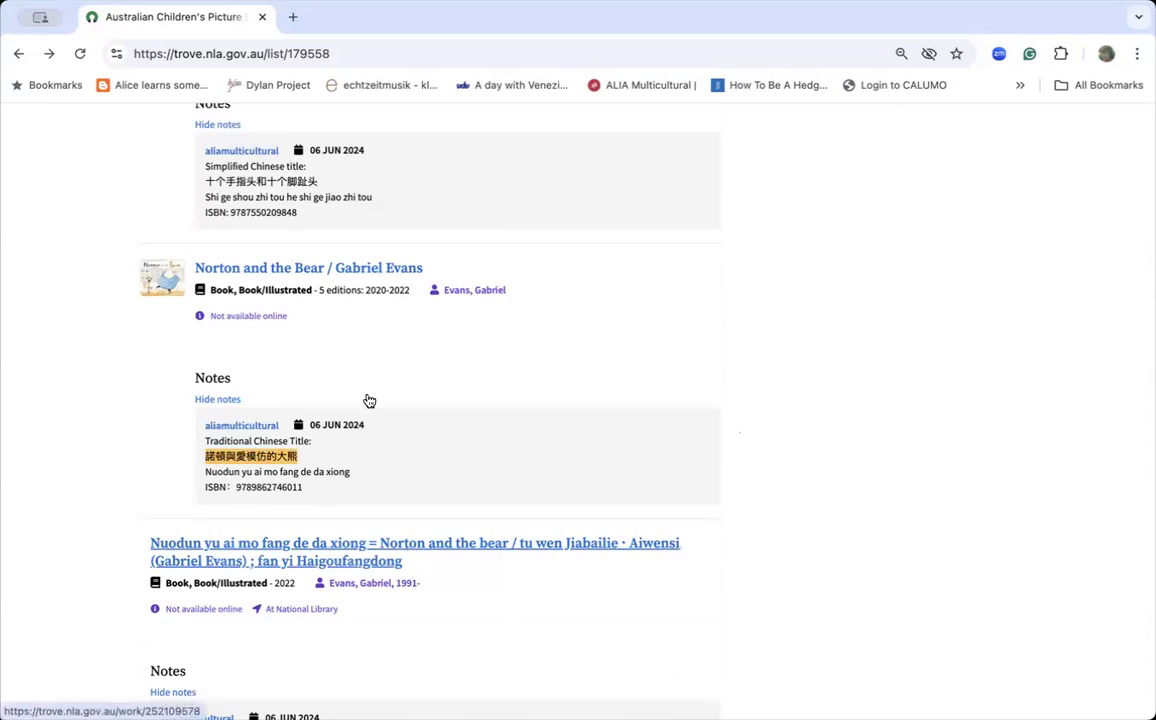
Step: View the Nuodun yu ai mo fang de da xiong record's National Library of Australia holding and ACT filter
{"action": "left_click", "coordinate": [414, 552]}
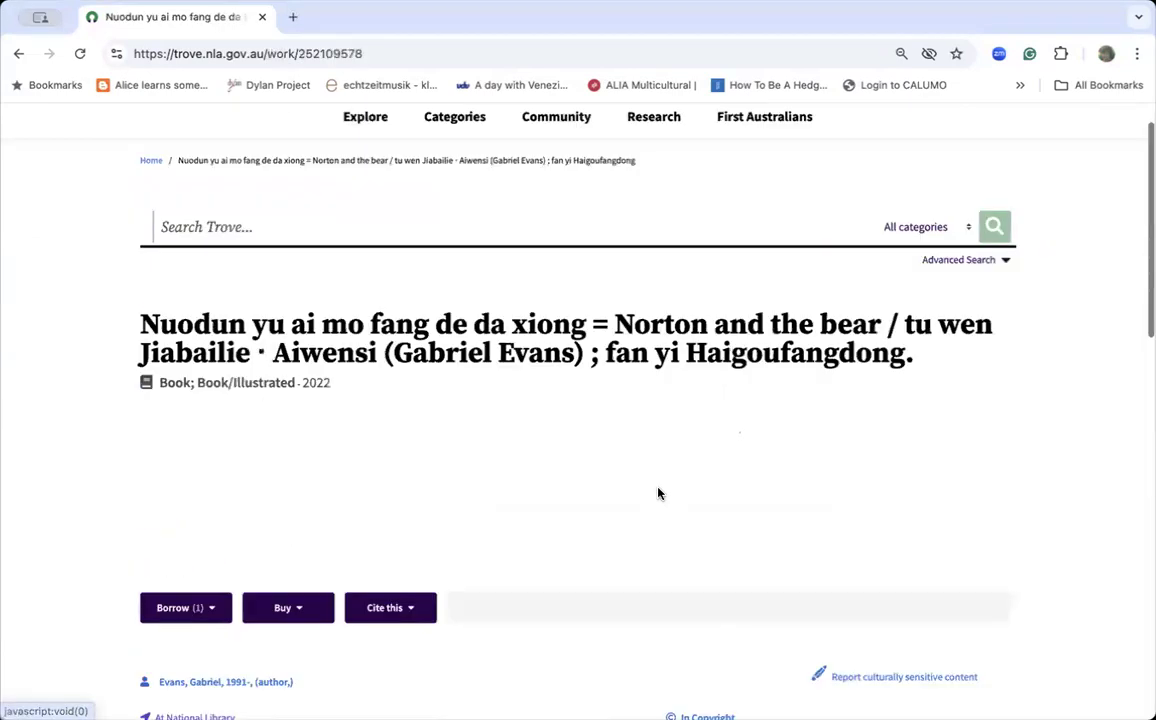
{"action": "scroll", "scroll_direction": "down", "scroll_amount": 3}
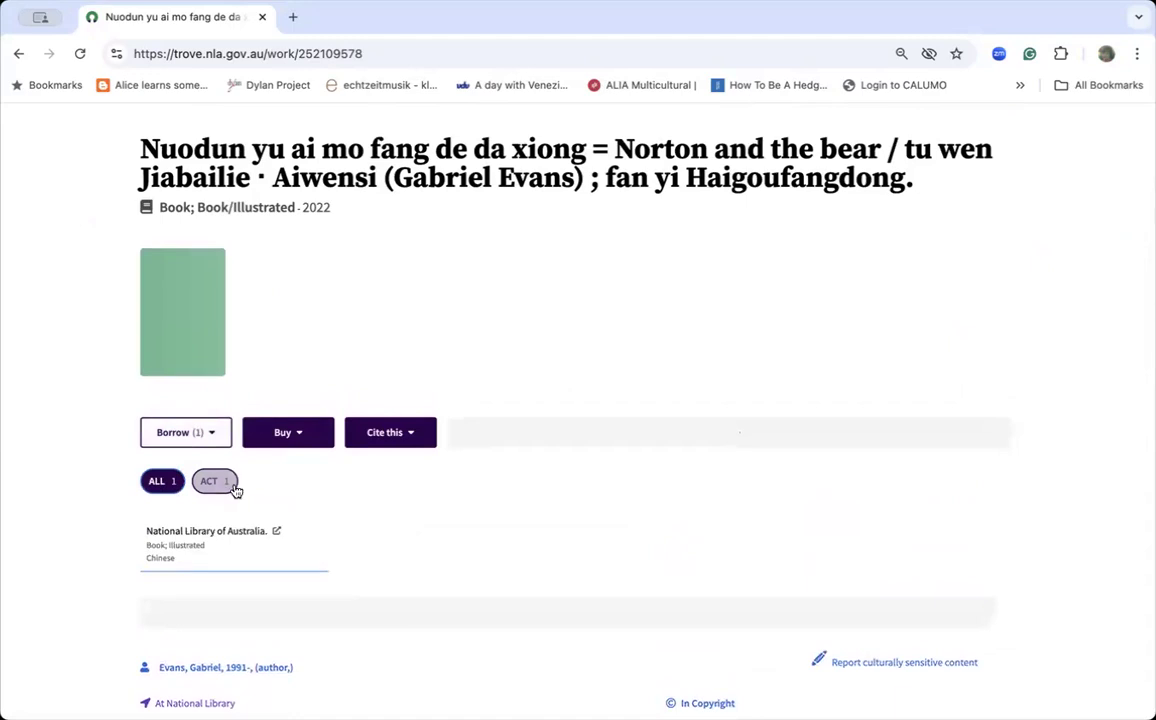
{"action": "scroll", "scroll_direction": "down", "scroll_amount": 3}
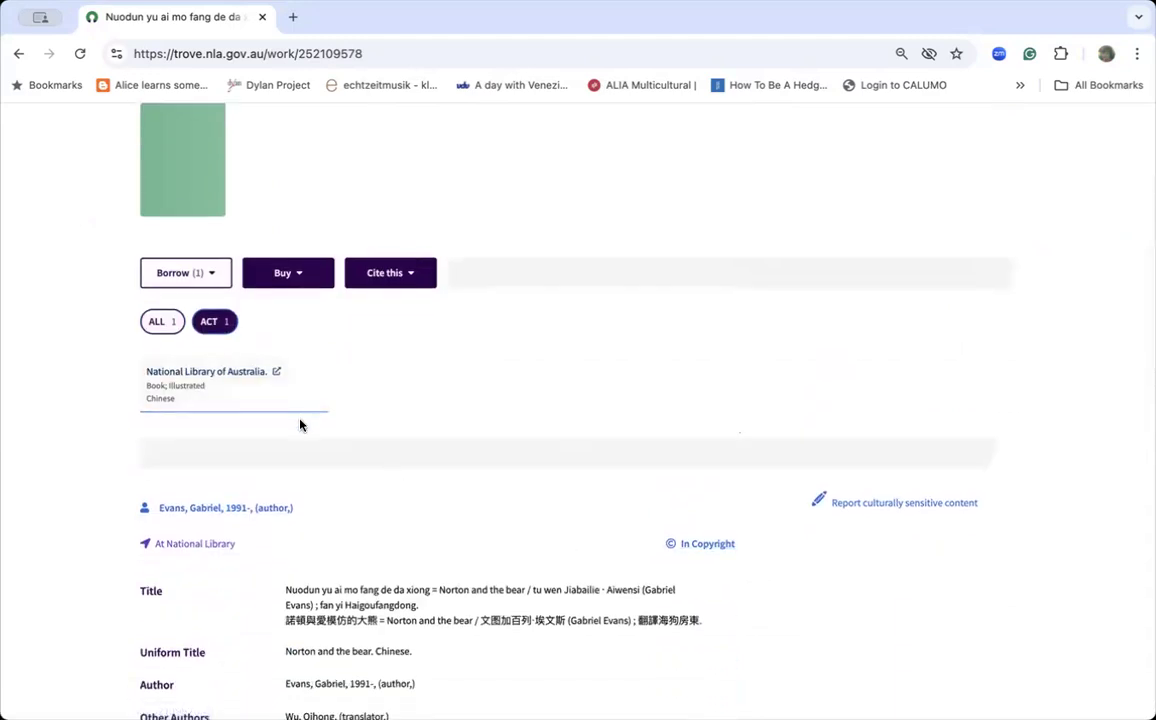
{"action": "mouse_move", "coordinate": [288, 272]}
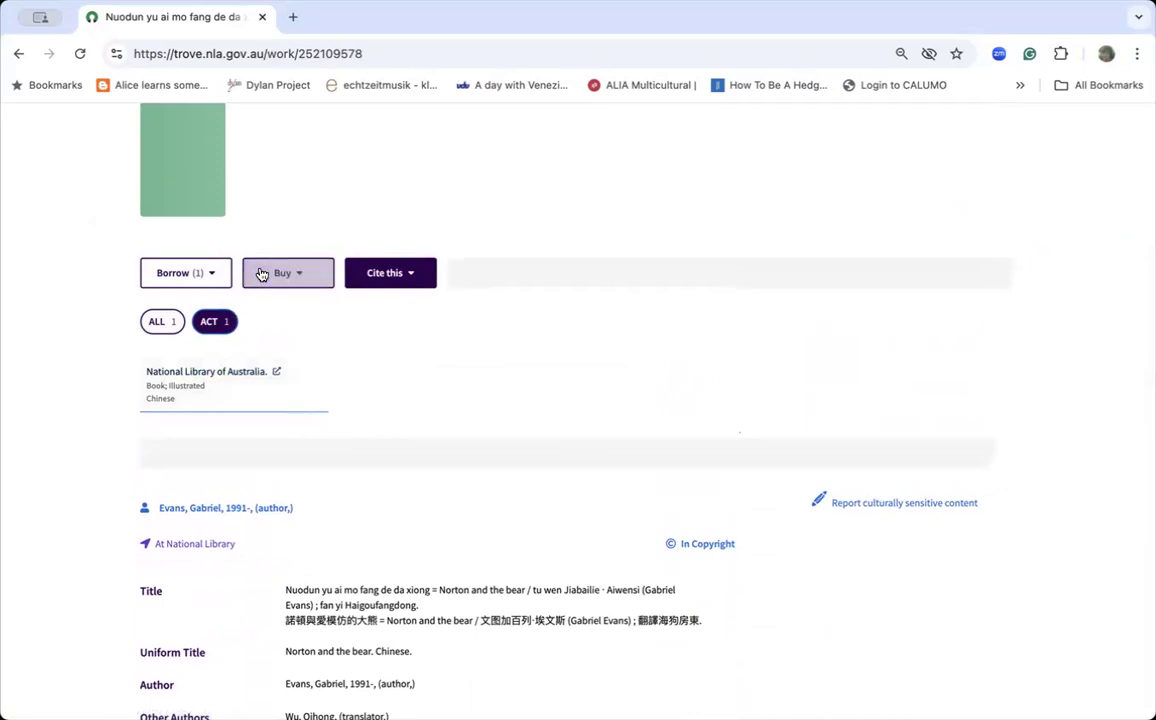
{"action": "left_click", "coordinate": [288, 272]}
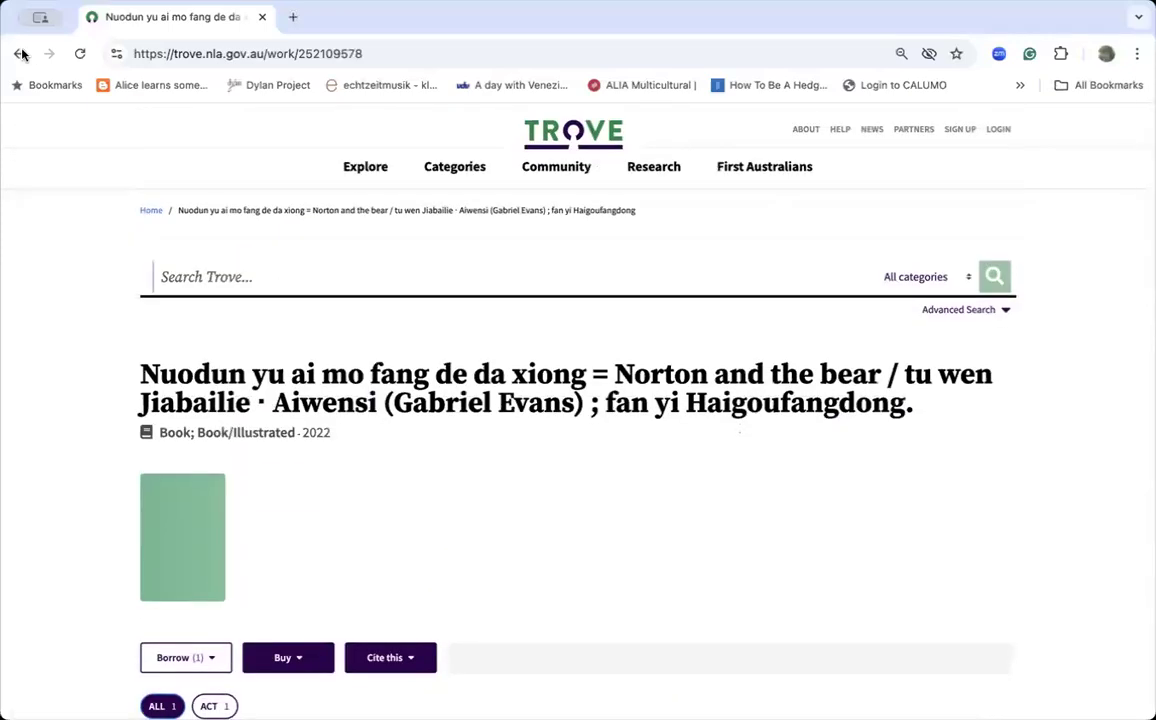
Step: Return to the list and browse to Norton and the borrowing bear and A Friend For George
{"action": "left_click", "coordinate": [18, 52]}
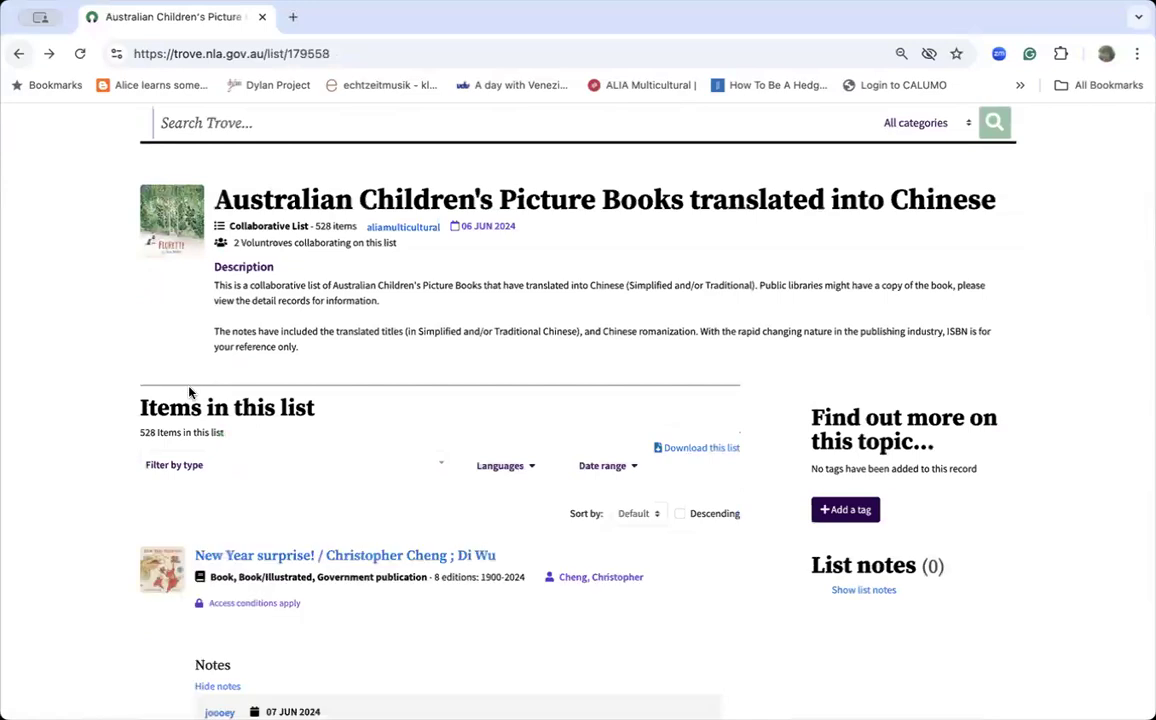
{"action": "scroll", "scroll_direction": "down", "scroll_amount": 3}
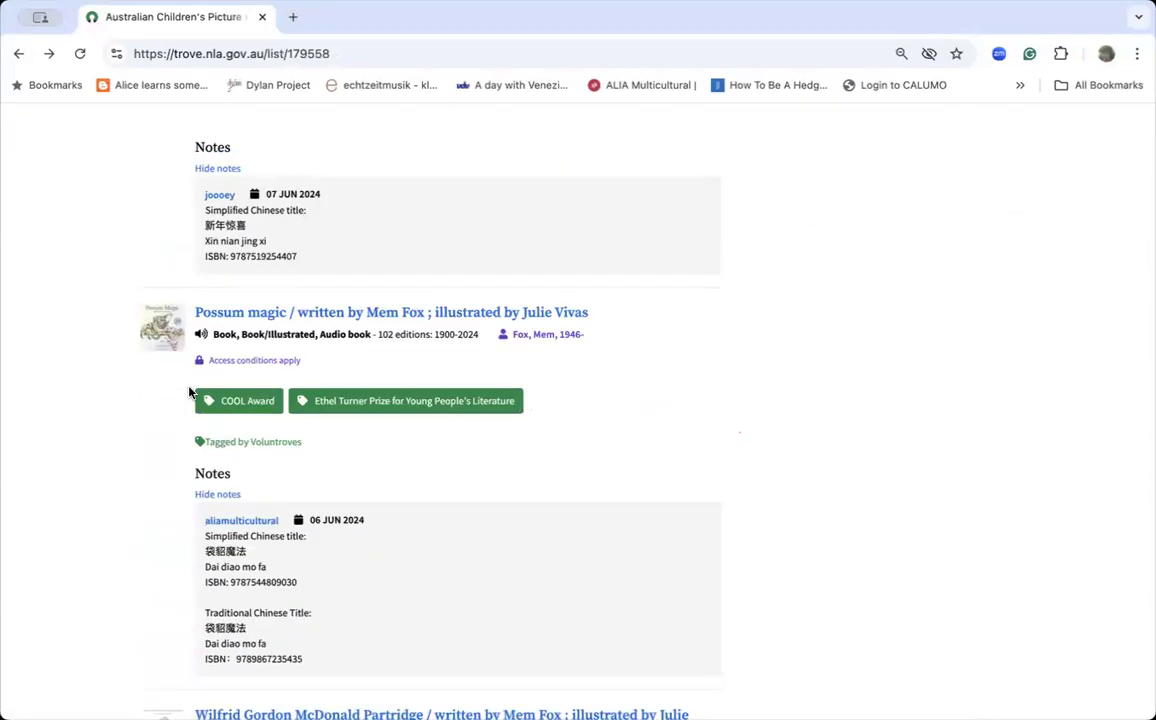
{"action": "scroll", "scroll_direction": "down", "scroll_amount": 3}
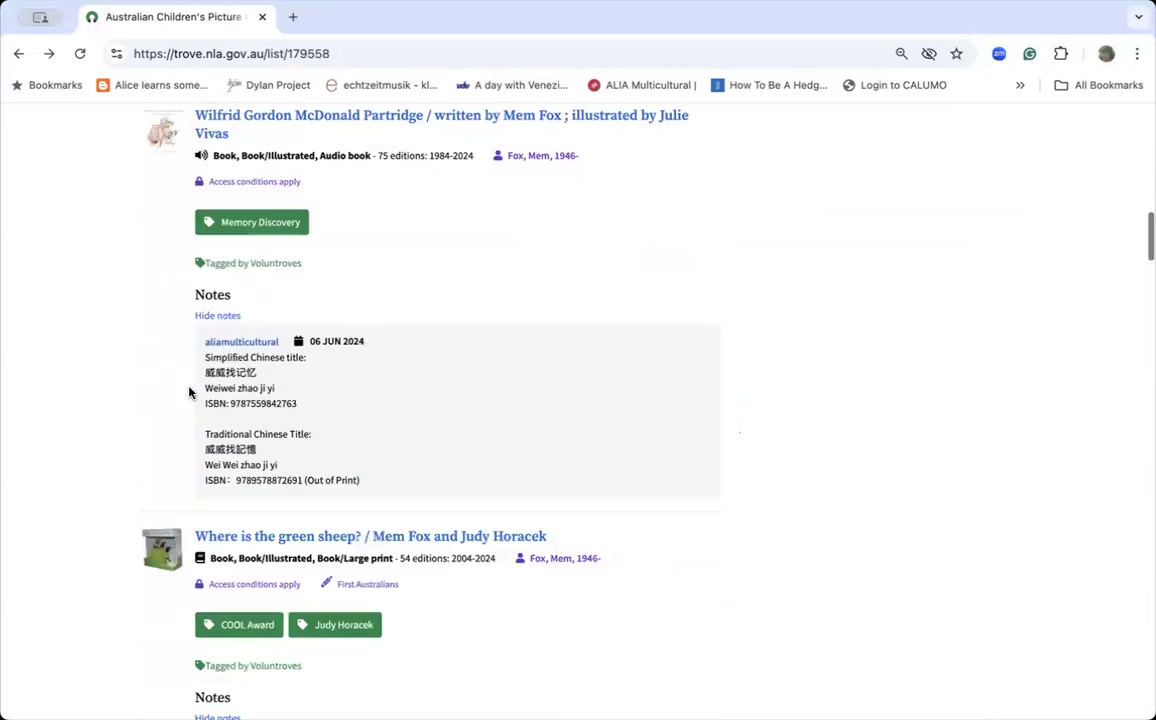
{"action": "scroll", "scroll_direction": "down", "scroll_amount": 3}
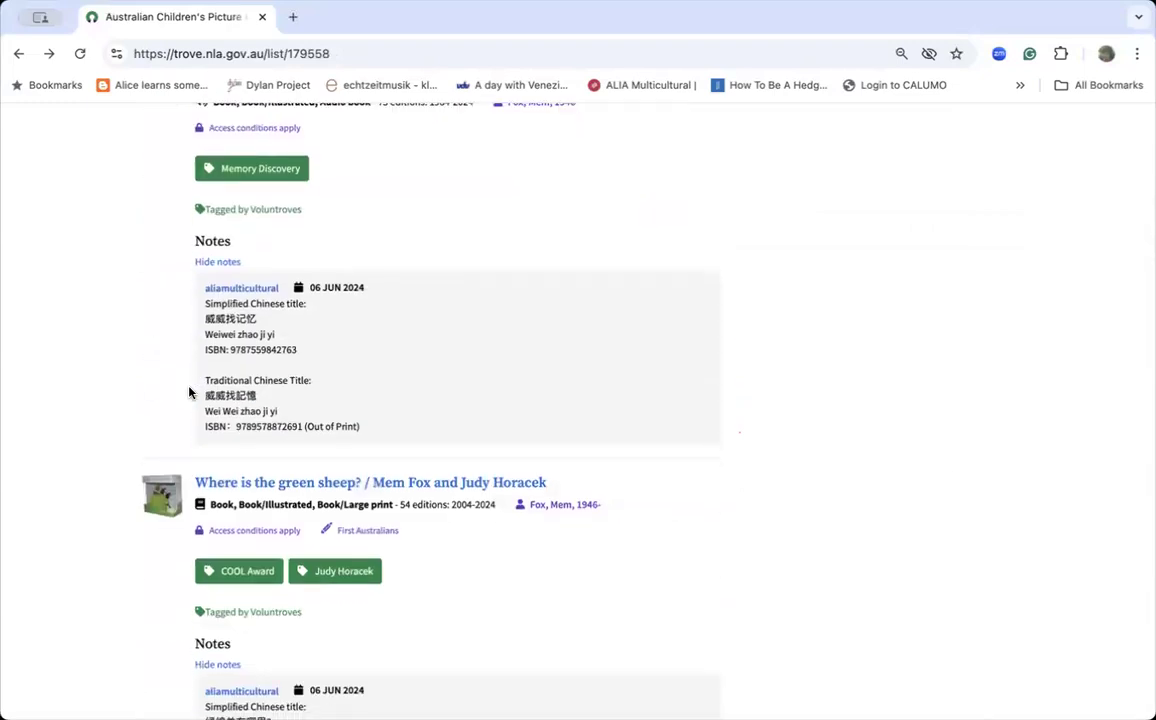
{"action": "scroll", "scroll_direction": "down", "scroll_amount": 3}
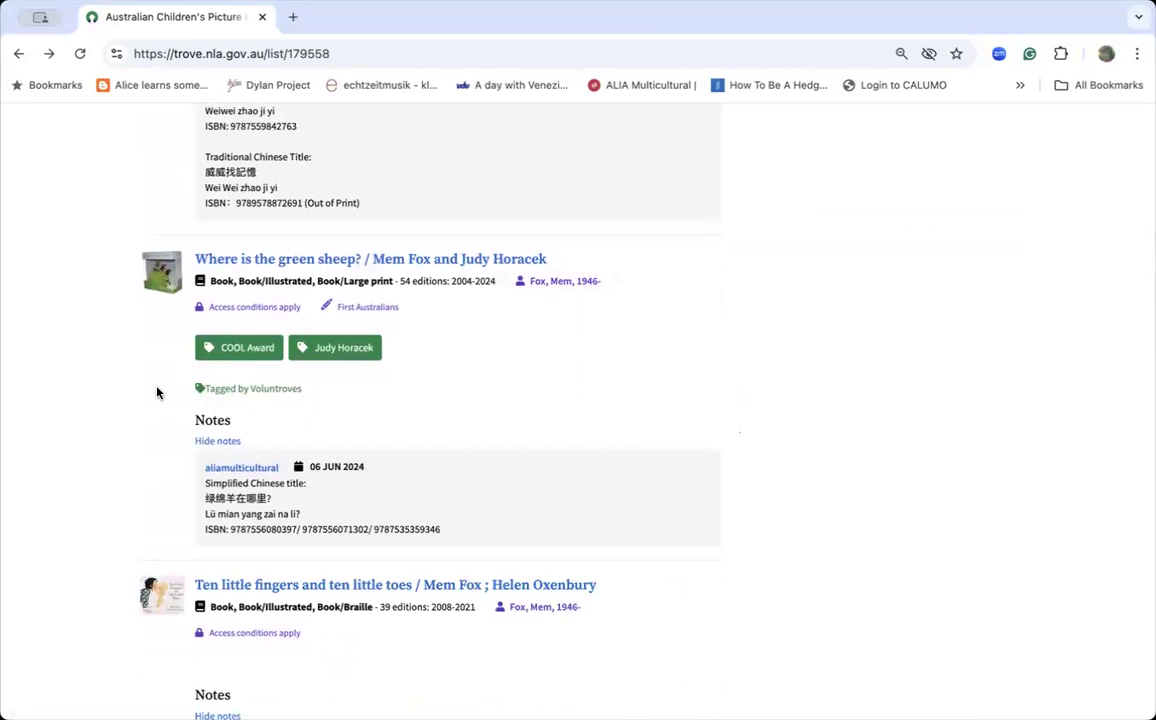
{"action": "scroll", "scroll_direction": "down", "scroll_amount": 3}
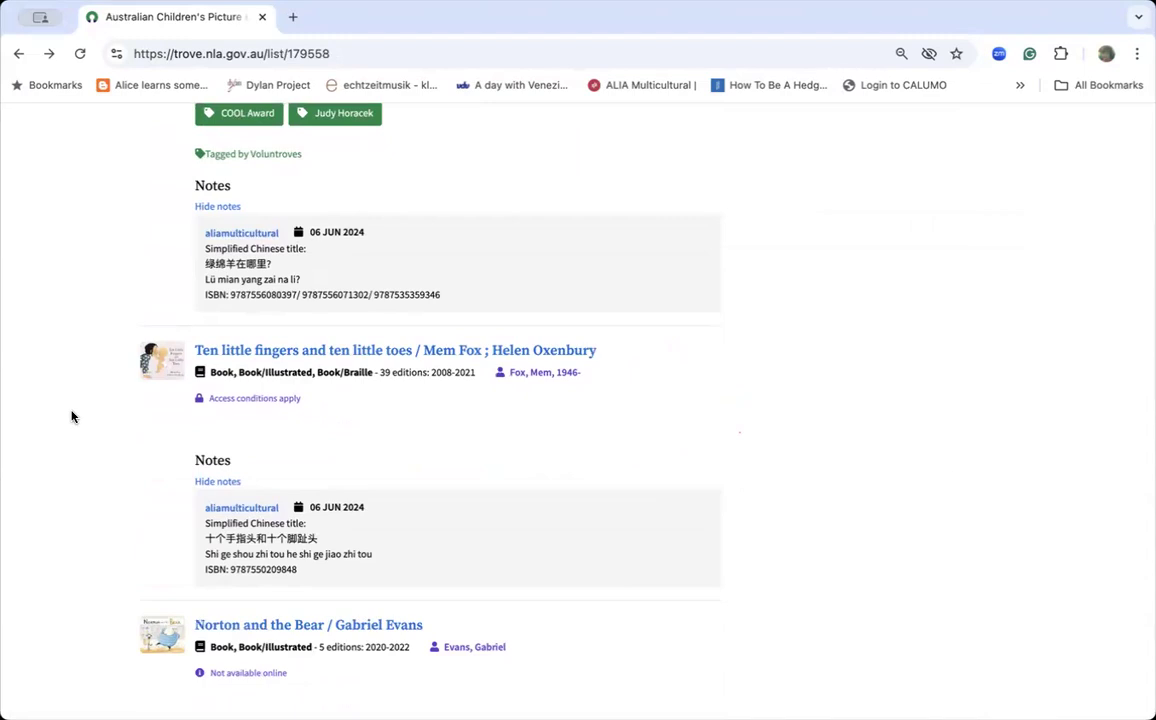
{"action": "scroll", "scroll_direction": "down", "scroll_amount": 3}
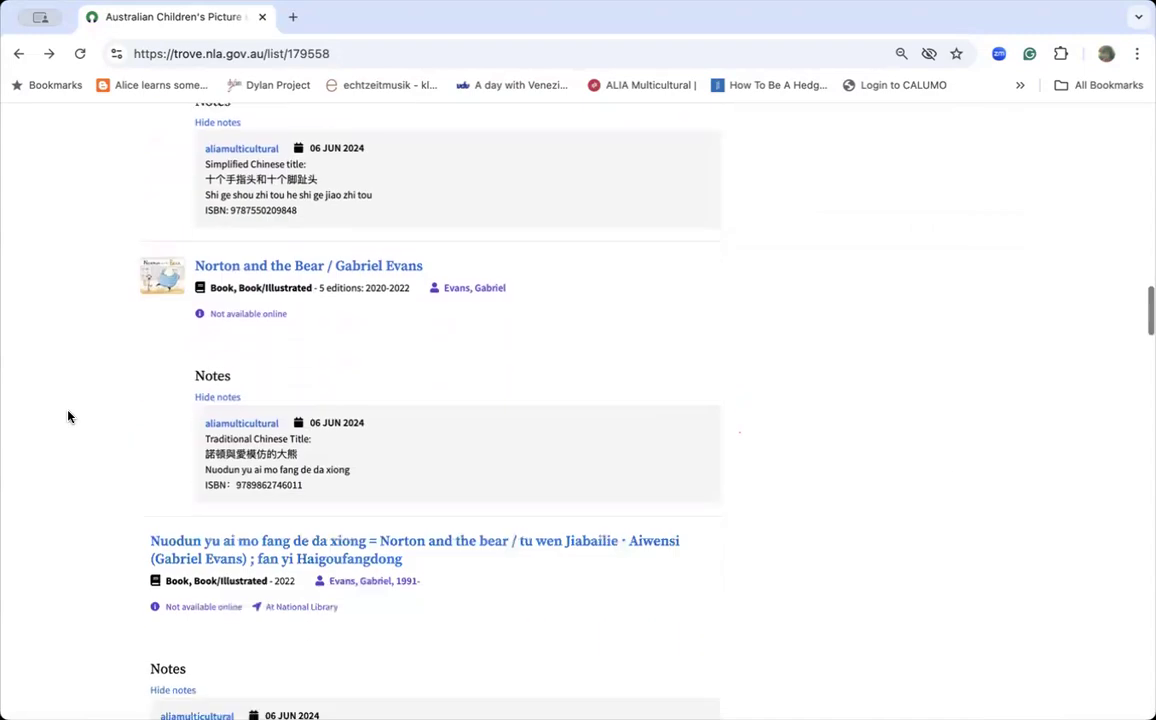
{"action": "scroll", "scroll_direction": "down", "scroll_amount": 3}
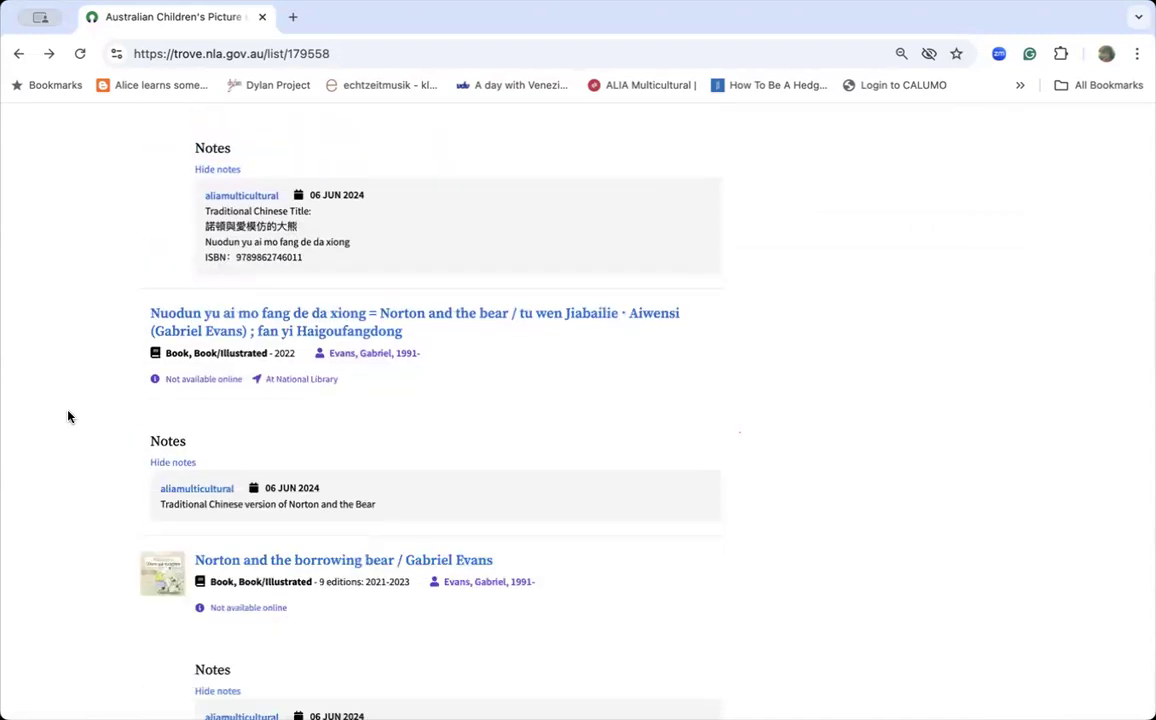
{"action": "scroll", "scroll_direction": "down", "scroll_amount": 3}
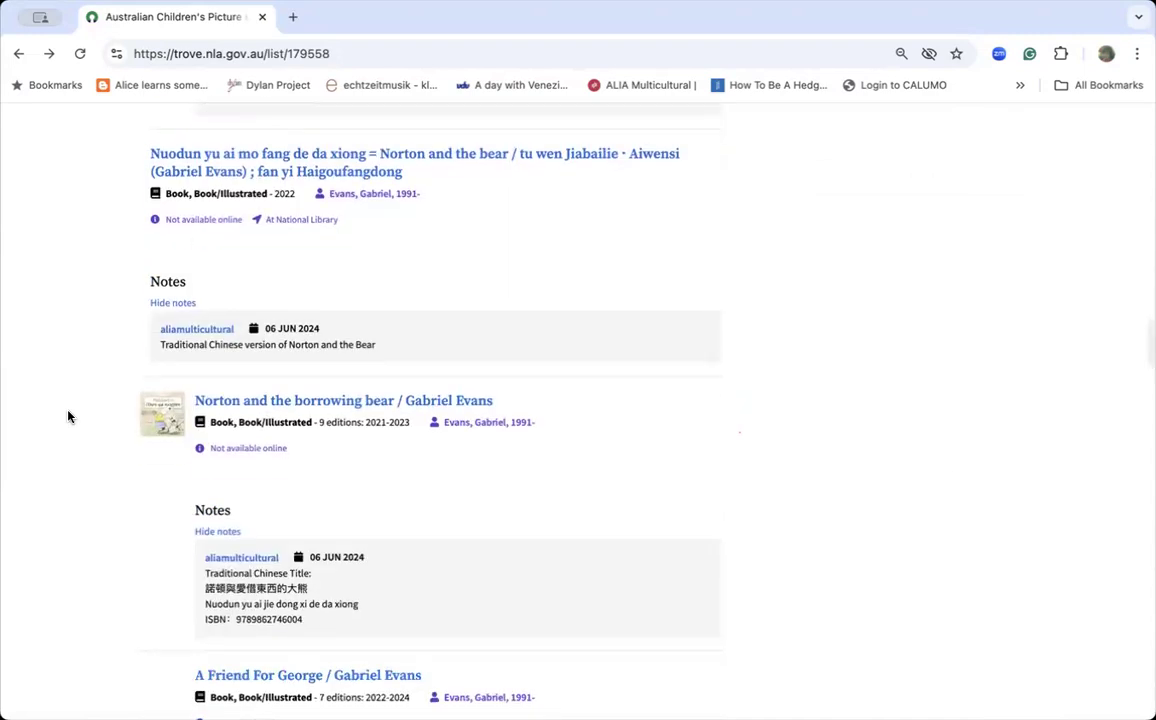
{"action": "scroll", "scroll_direction": "down", "scroll_amount": 3}
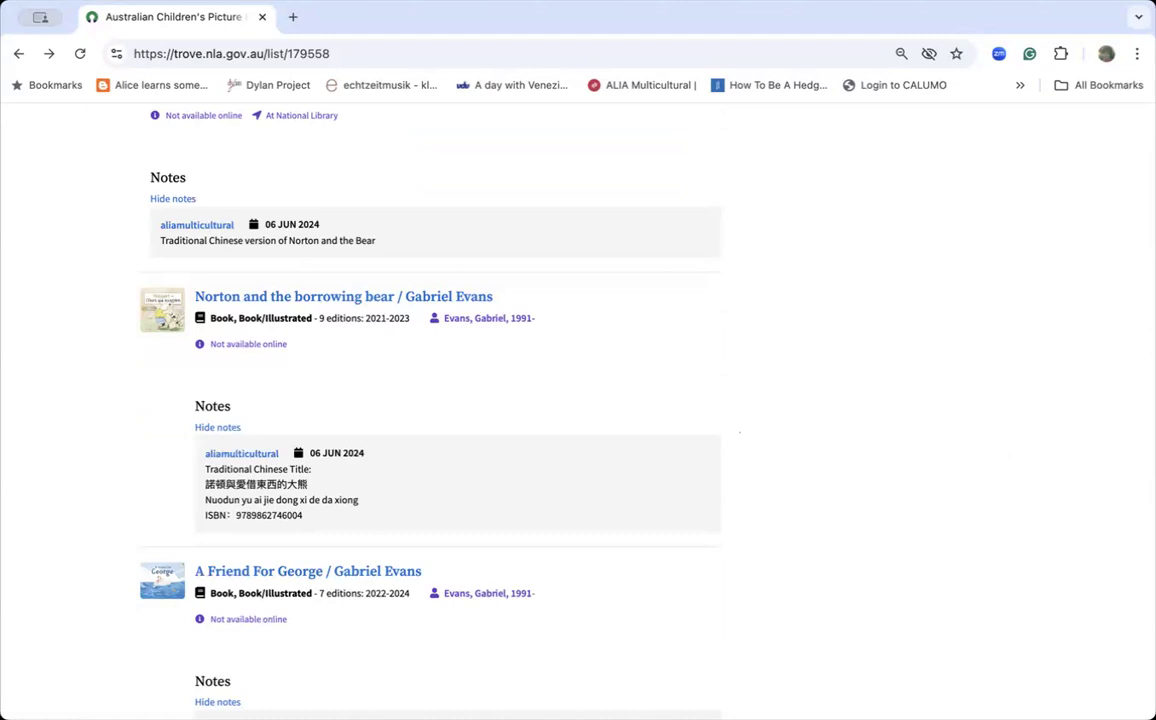
{"action": "mouse_move", "coordinate": [810, 530]}
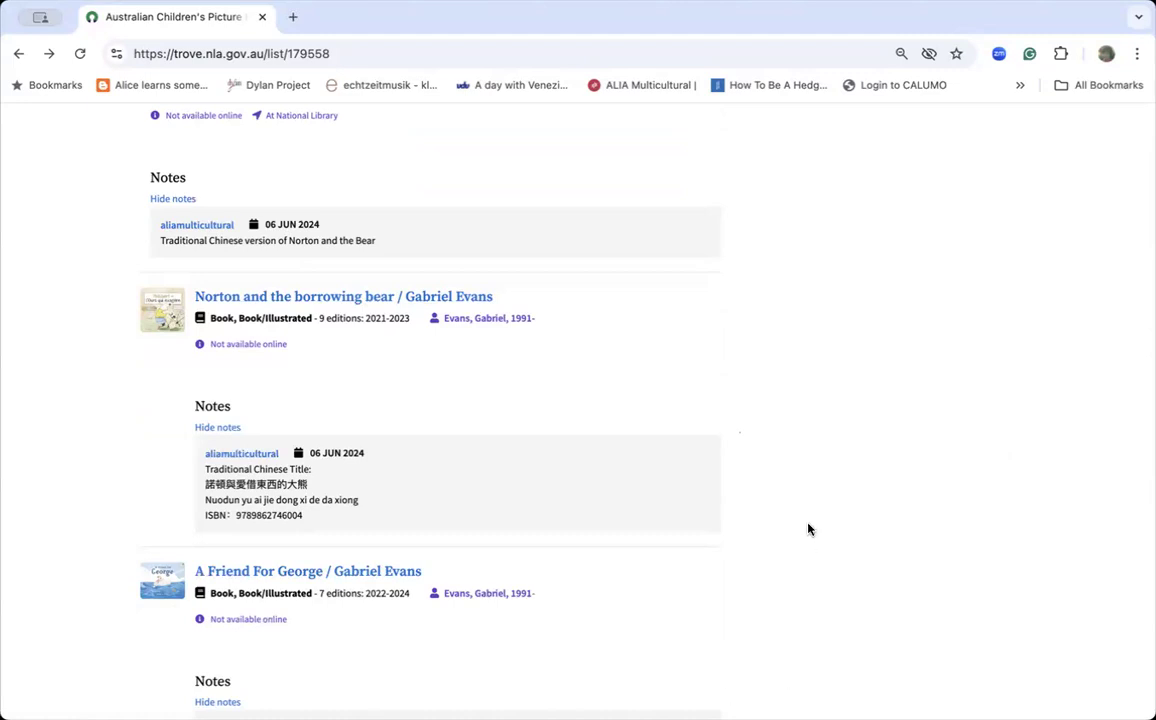
{"action": "mouse_move", "coordinate": [790, 616]}
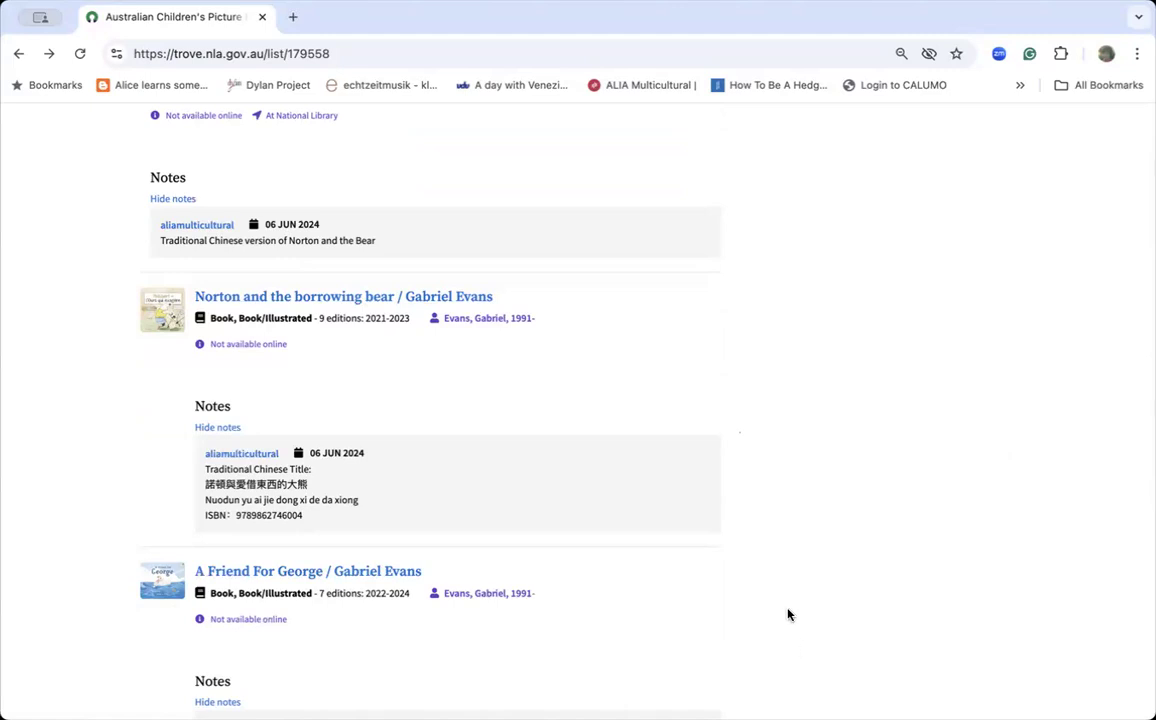